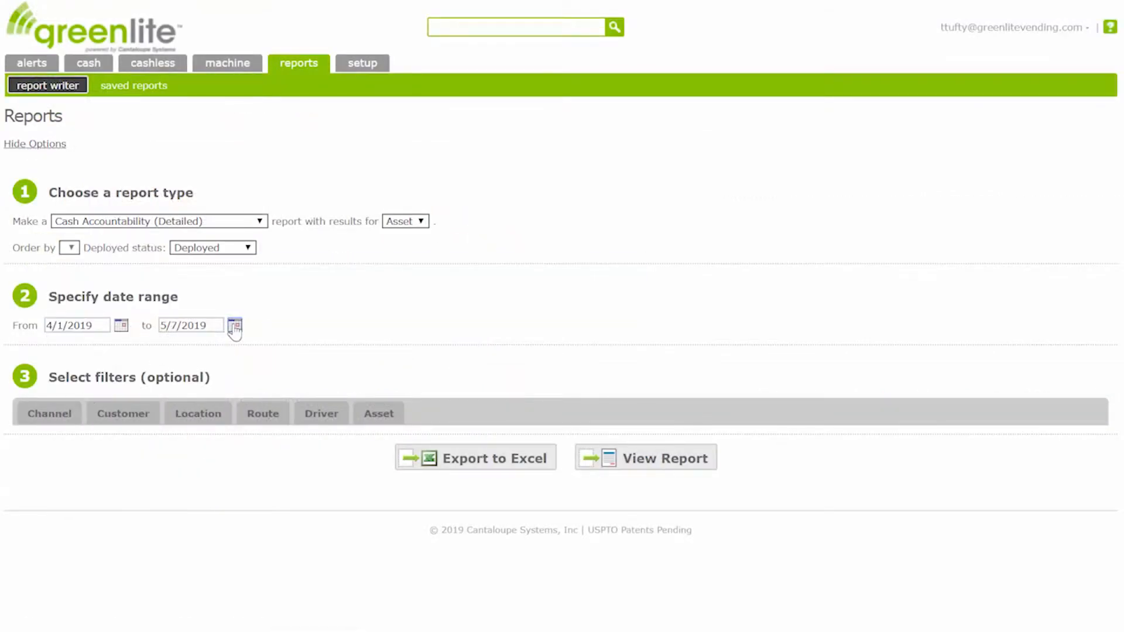
- Clear the current report options to start a blank new report in the report writer
click(234, 326)
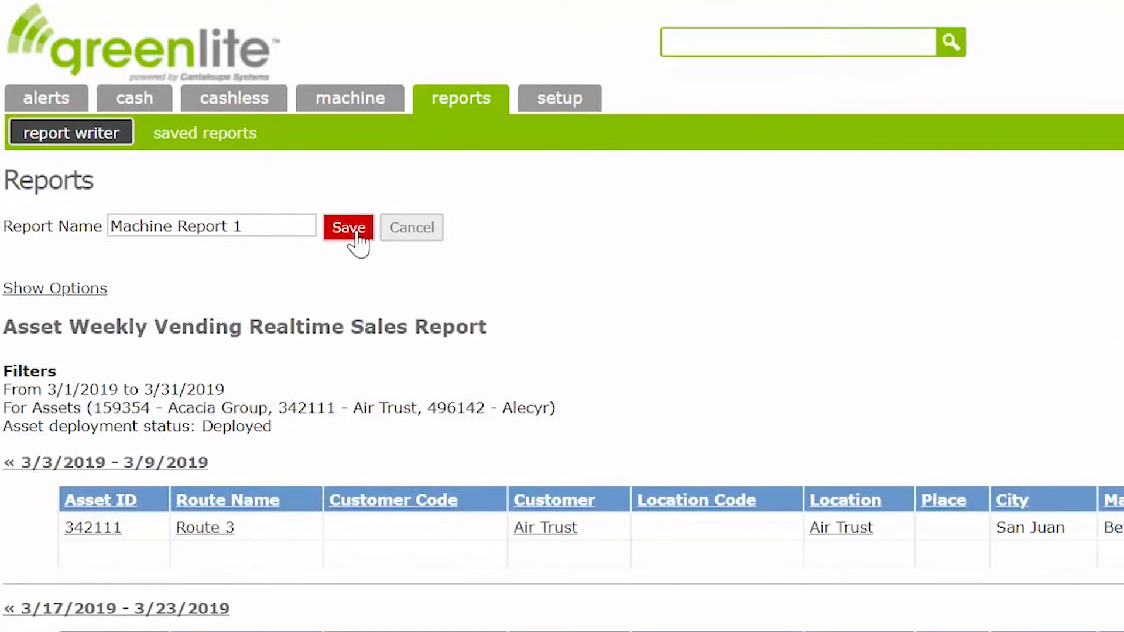
click(347, 227)
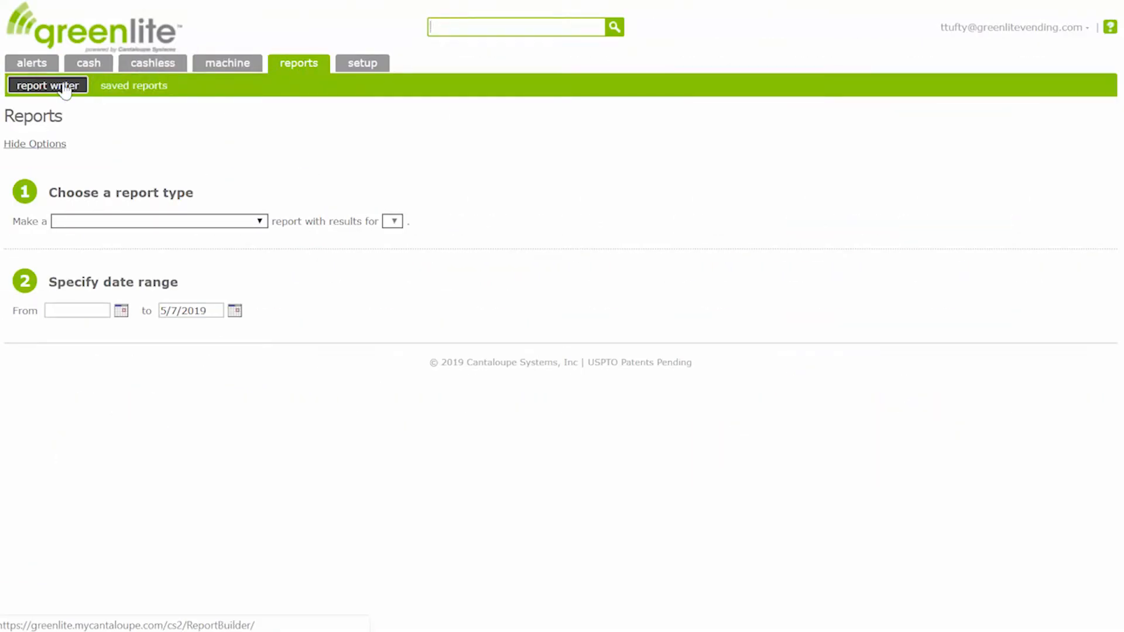
mouse_move(272, 236)
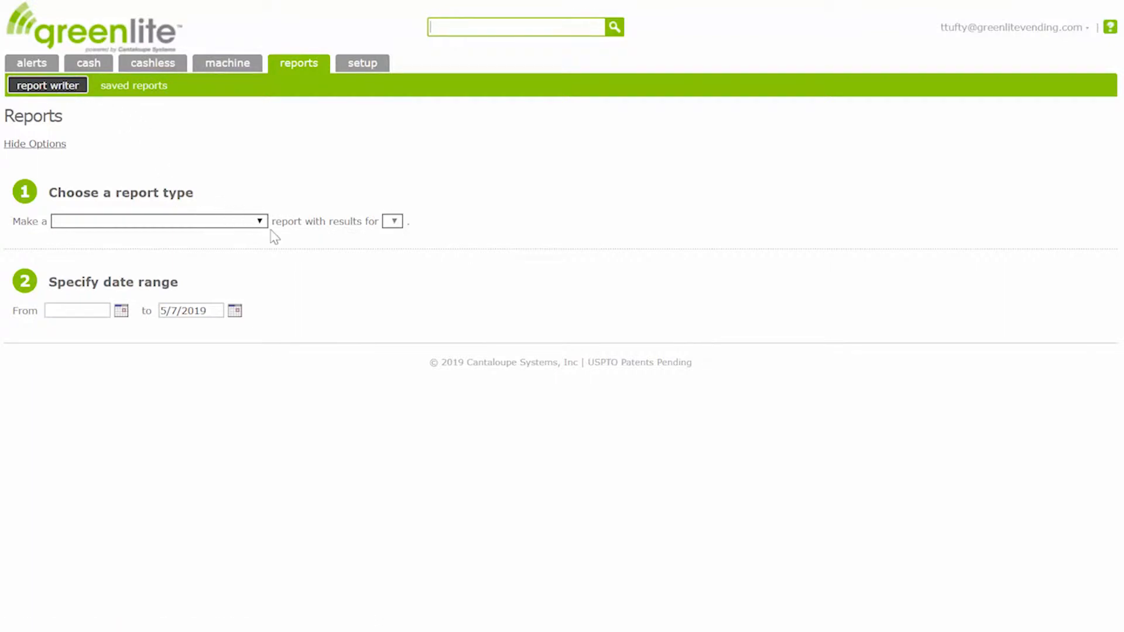
- Set up a Sales (Vending Realtime Sales) report by Asset for 3/1/2019–3/31/2019, filtered to three deployed assets
click(158, 221)
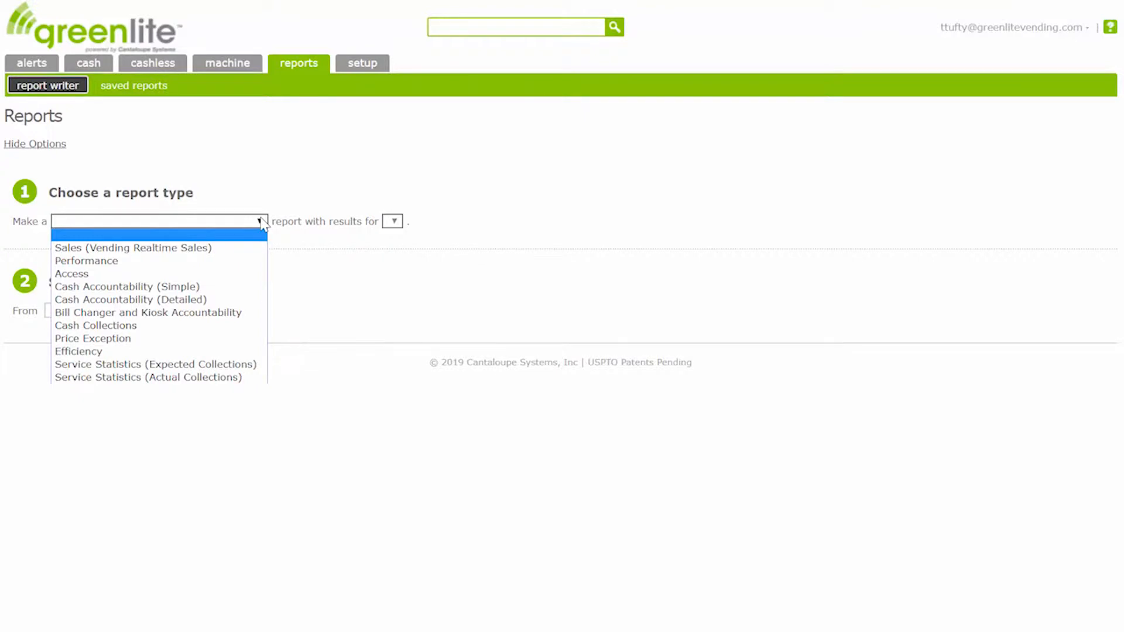
mouse_move(132, 248)
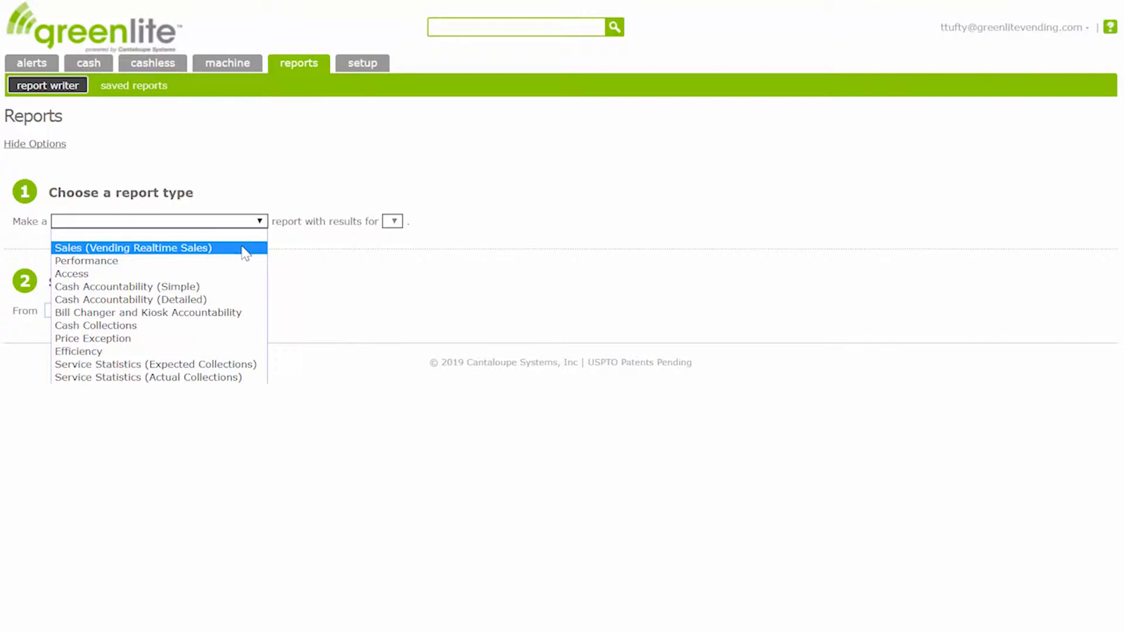
click(134, 248)
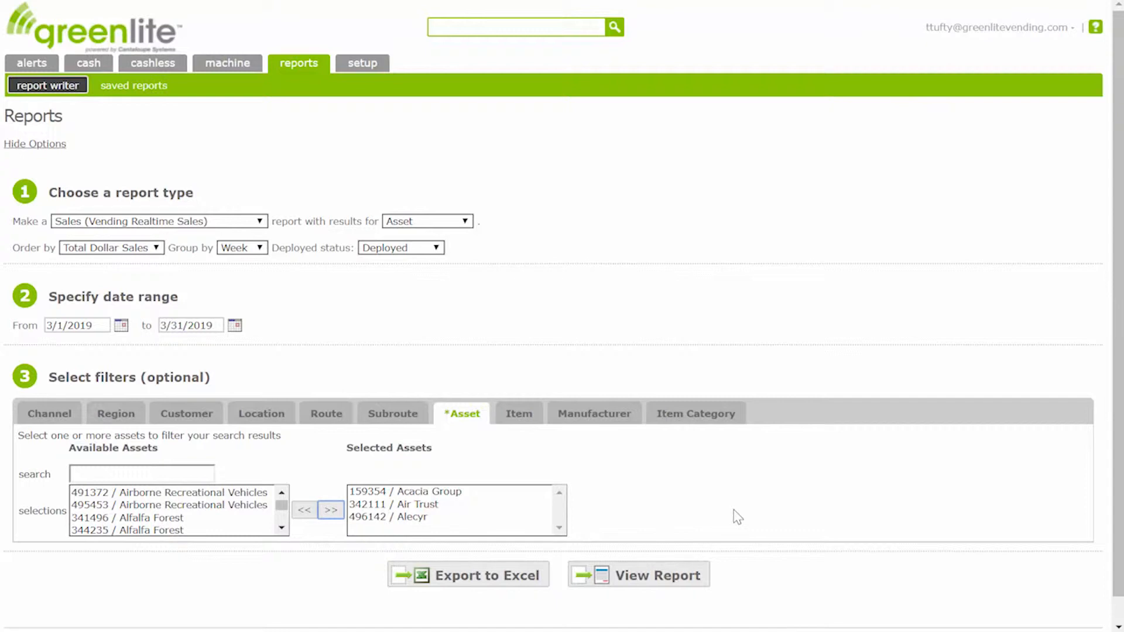
click(650, 574)
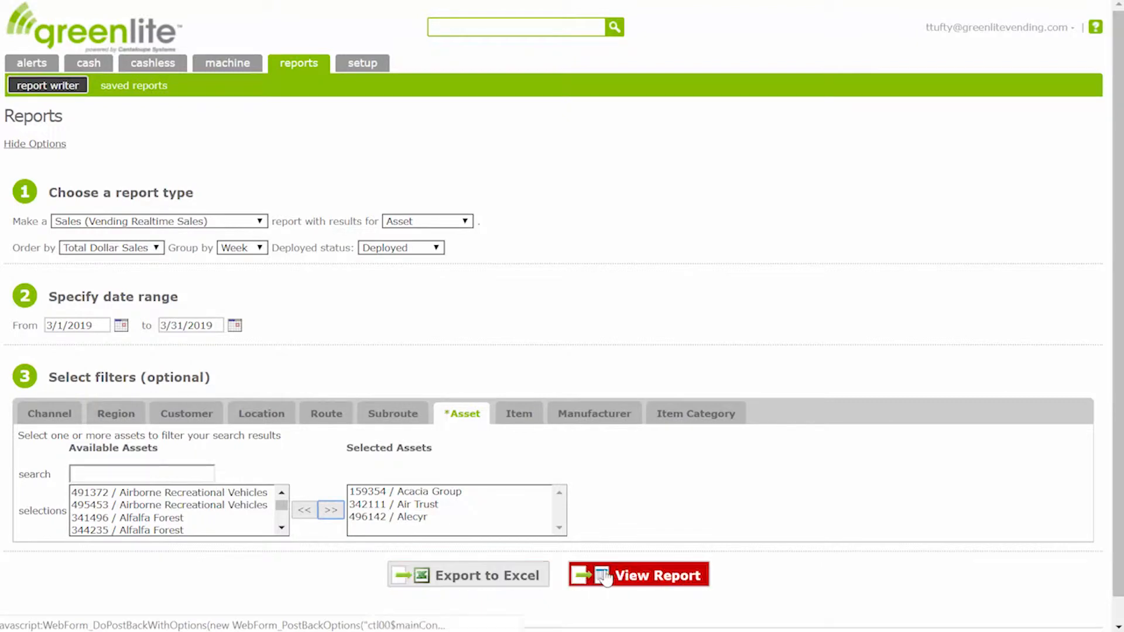
- Generate the Asset Weekly Vending Realtime Sales Report and view the Air Trust location details
click(650, 574)
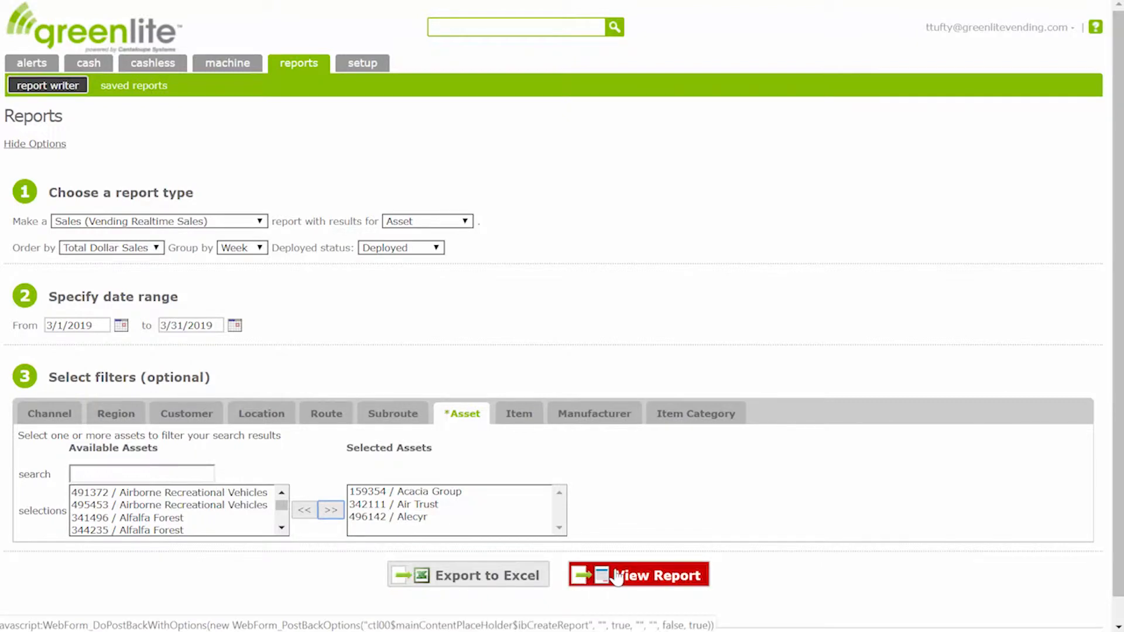
click(638, 573)
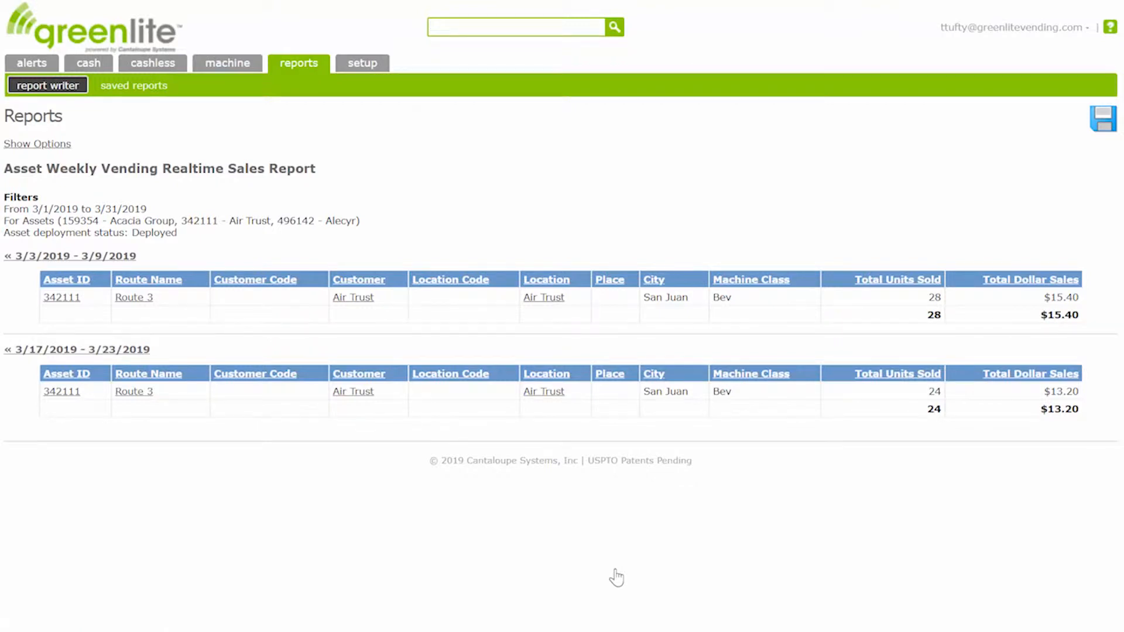
mouse_move(174, 293)
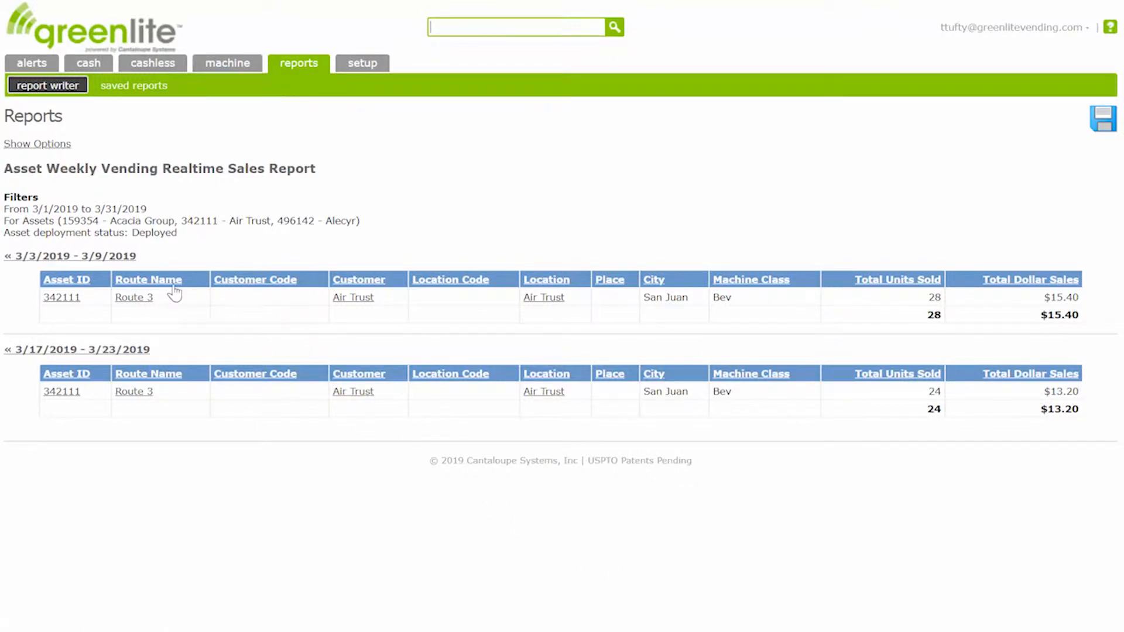
mouse_move(355, 294)
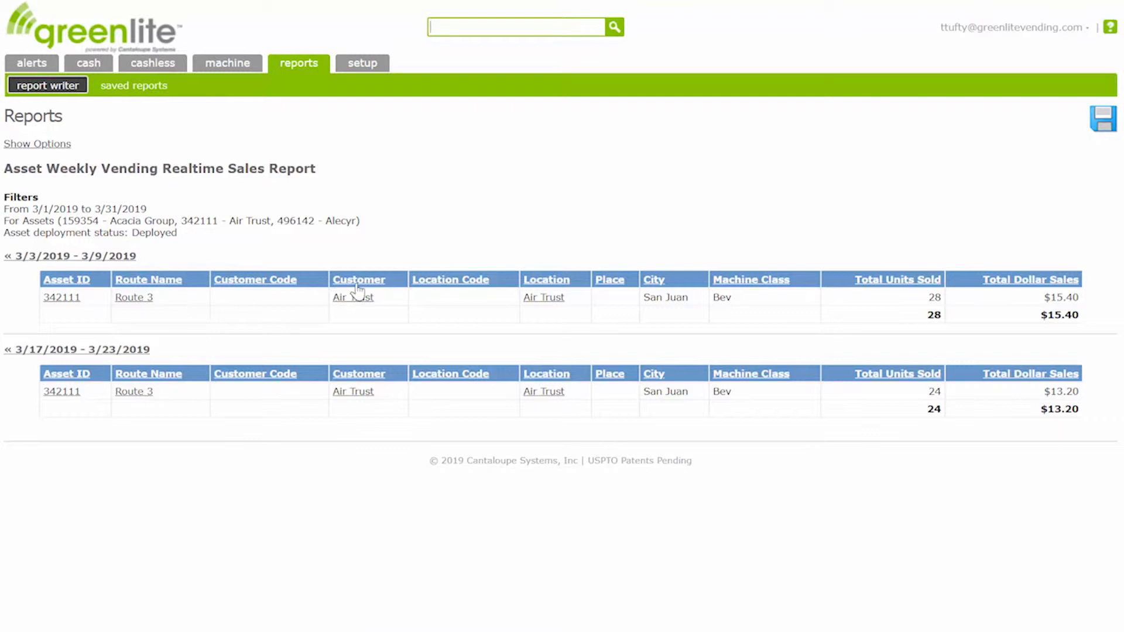
mouse_move(544, 296)
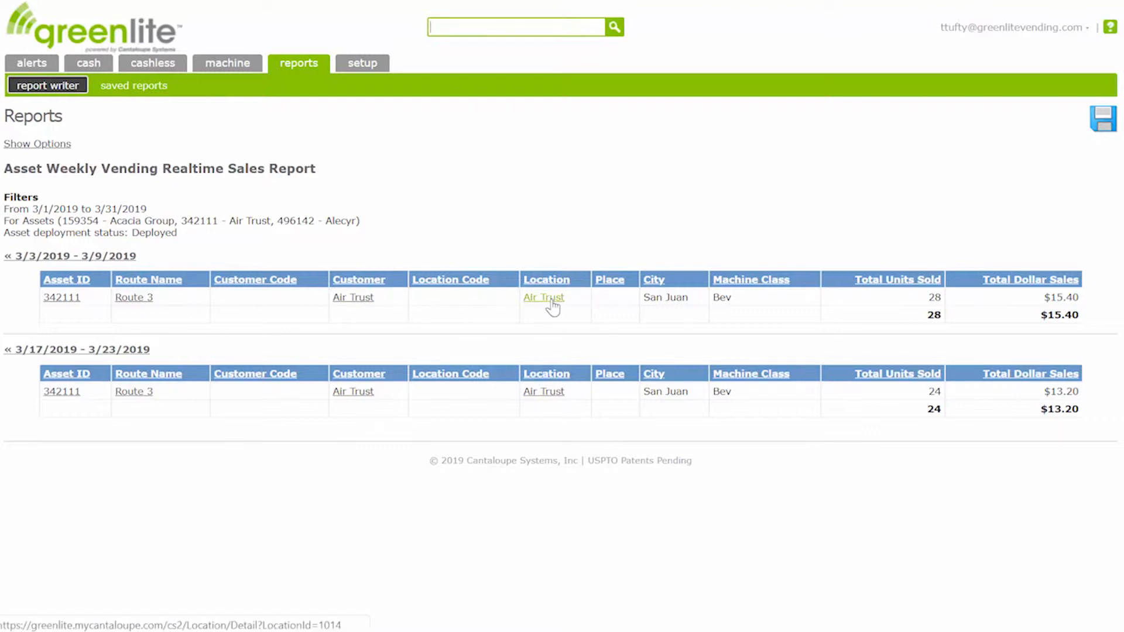
click(543, 296)
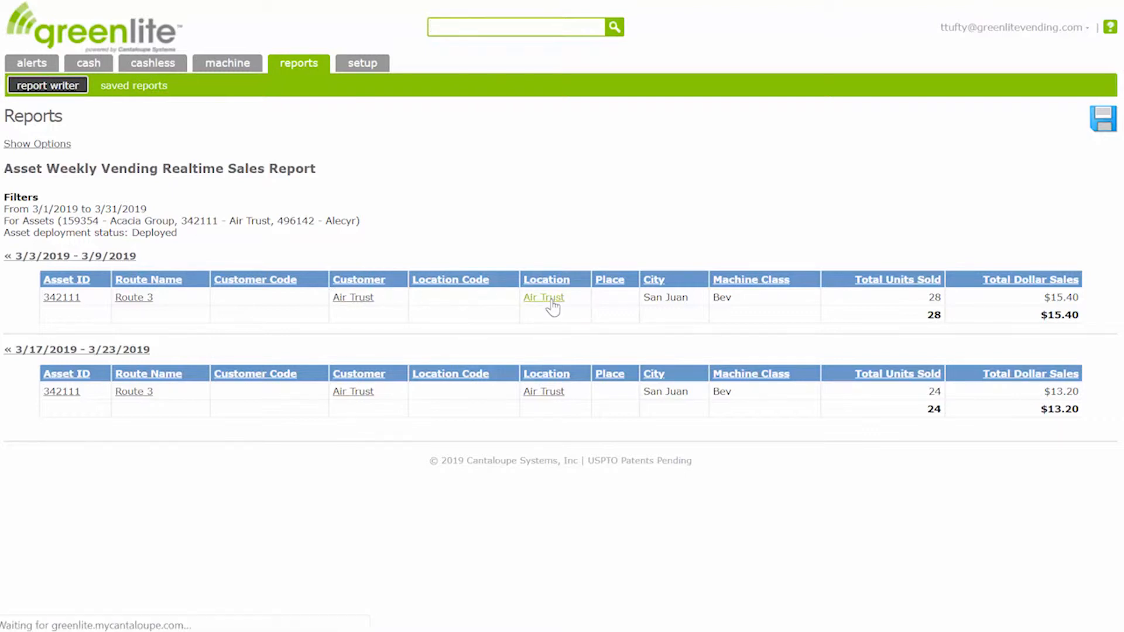
click(543, 297)
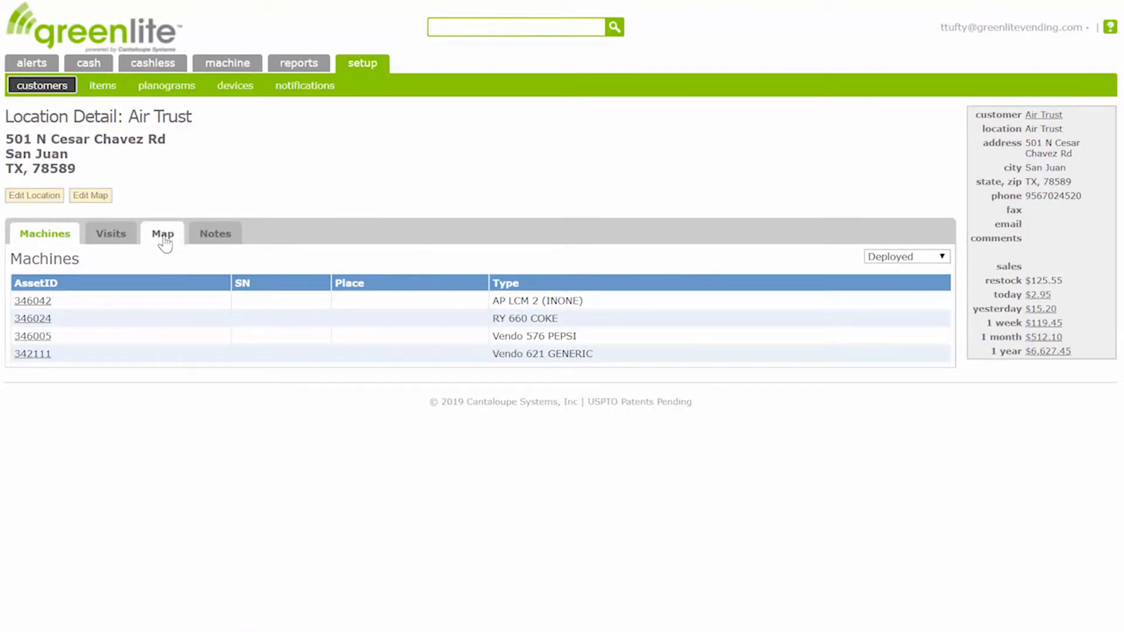
- Preview the sales report printout in Landscape layout, then return to the report
right_click(487, 384)
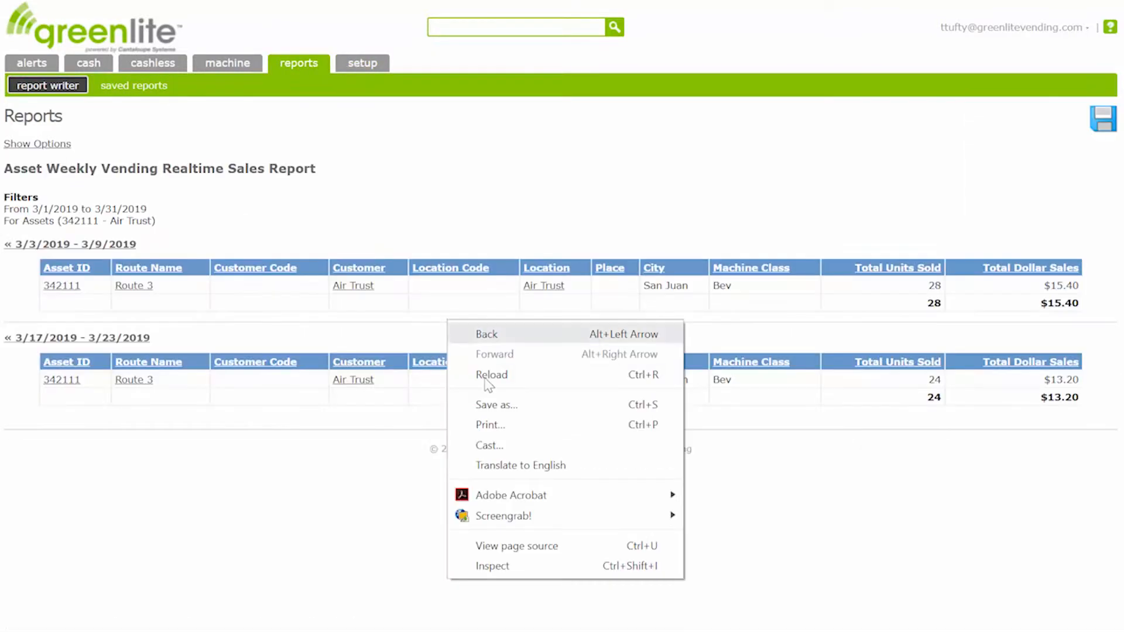
click(490, 424)
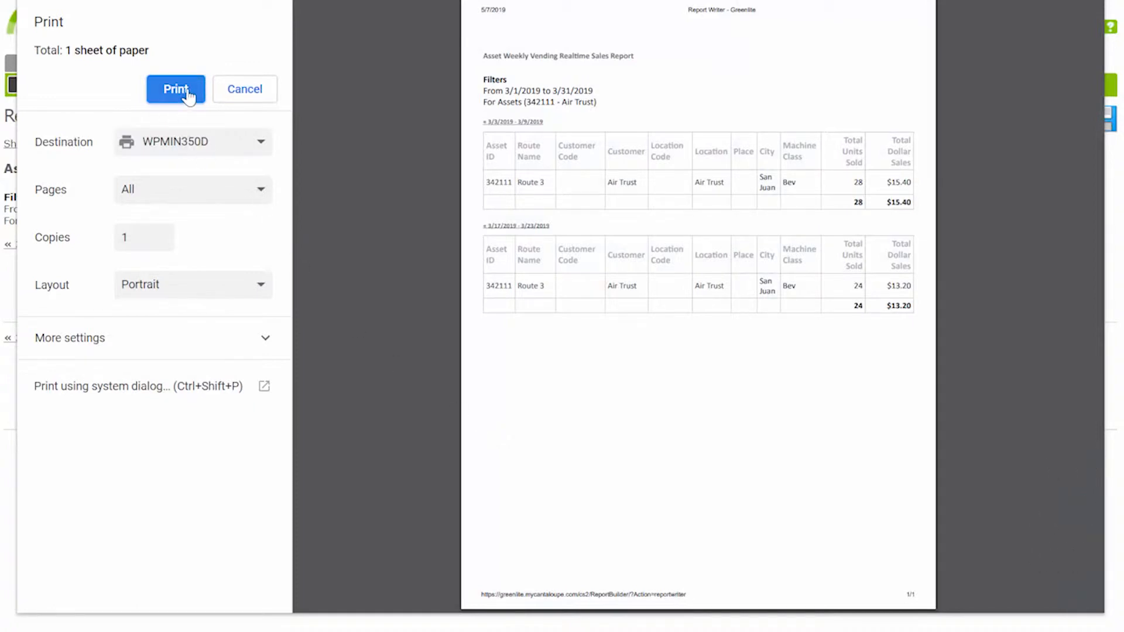
click(192, 285)
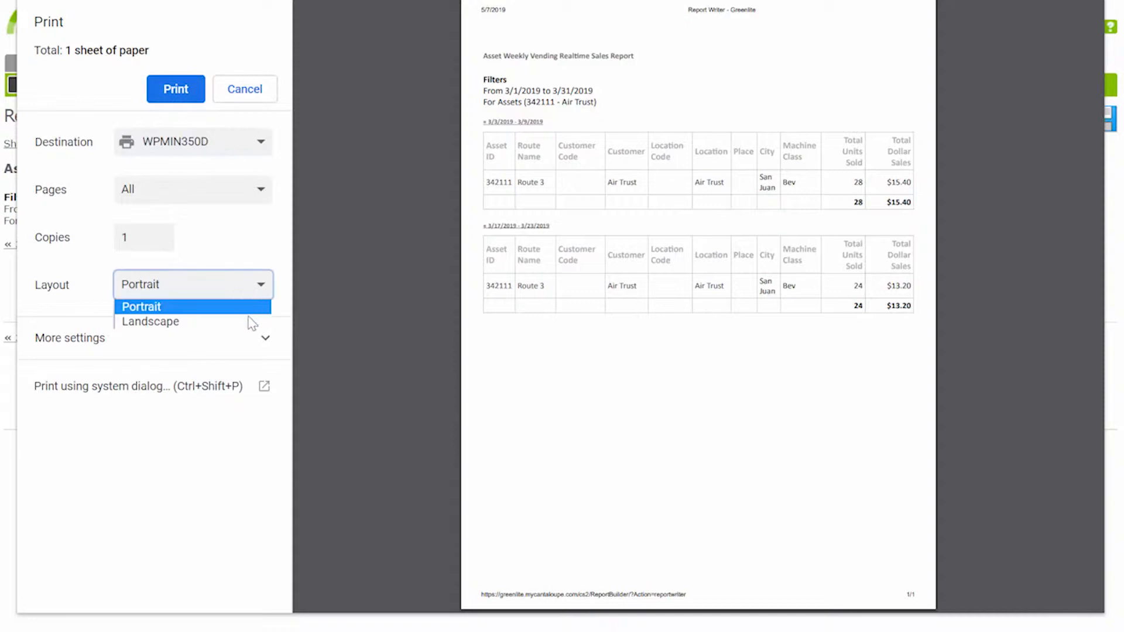
click(149, 320)
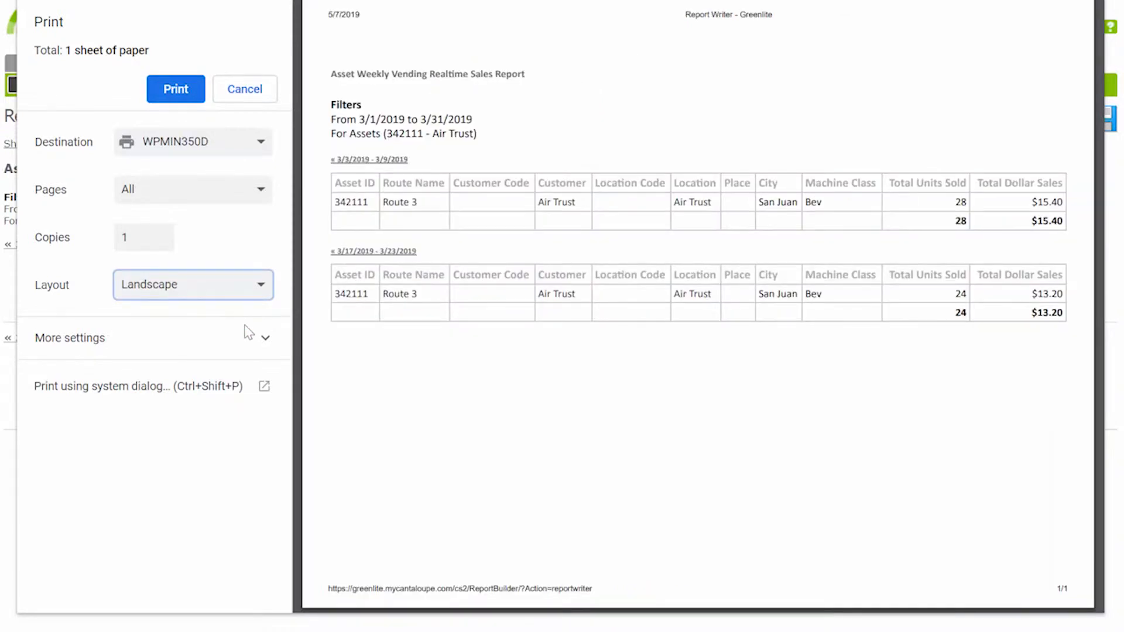
click(243, 89)
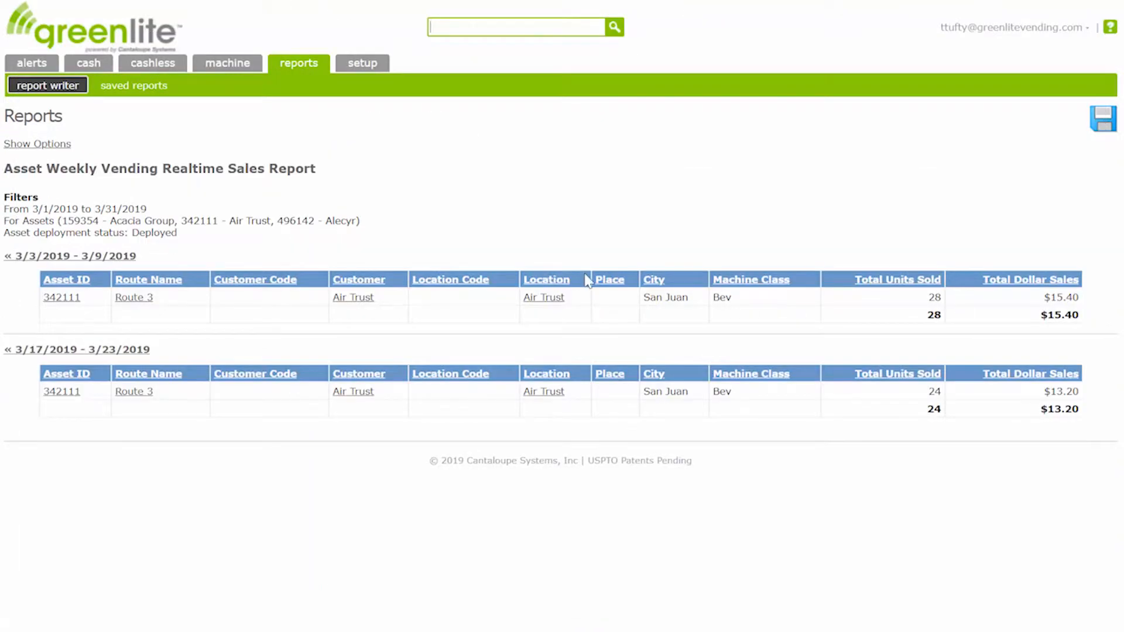
mouse_move(60, 344)
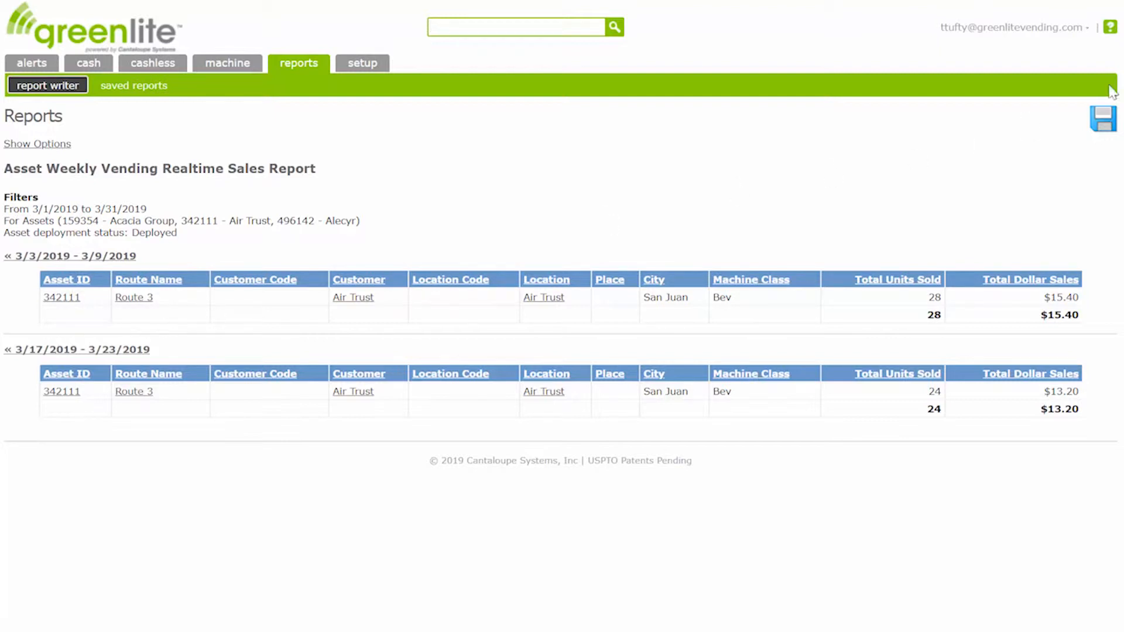
- Save the report as 5/7/2019 Machine Report 1 and return to a blank report form
click(1102, 117)
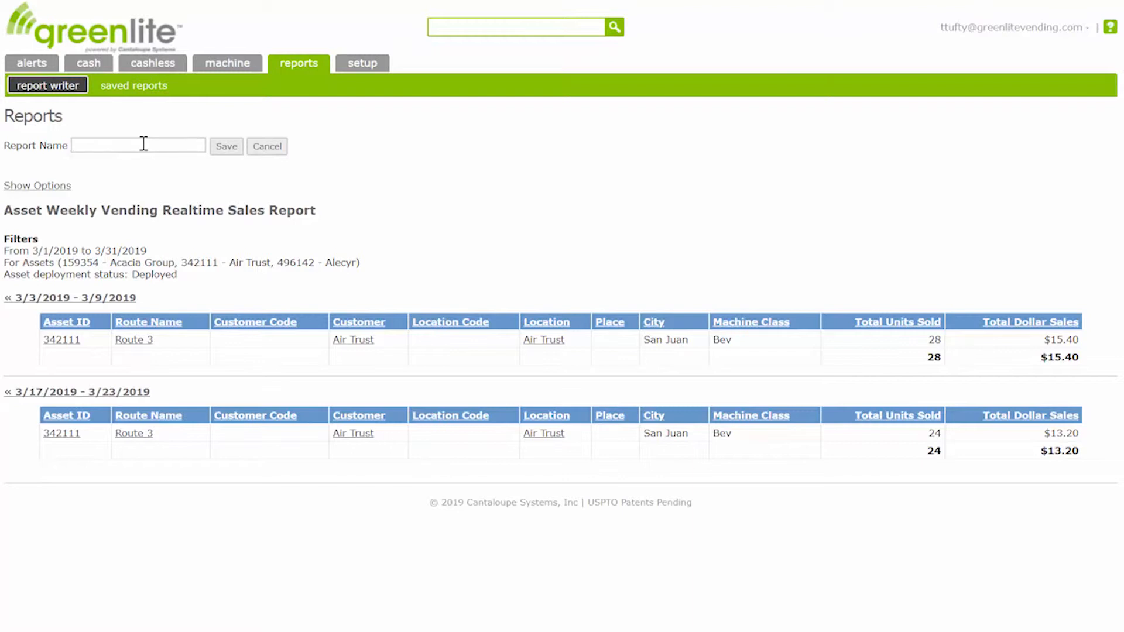
text(Machine)
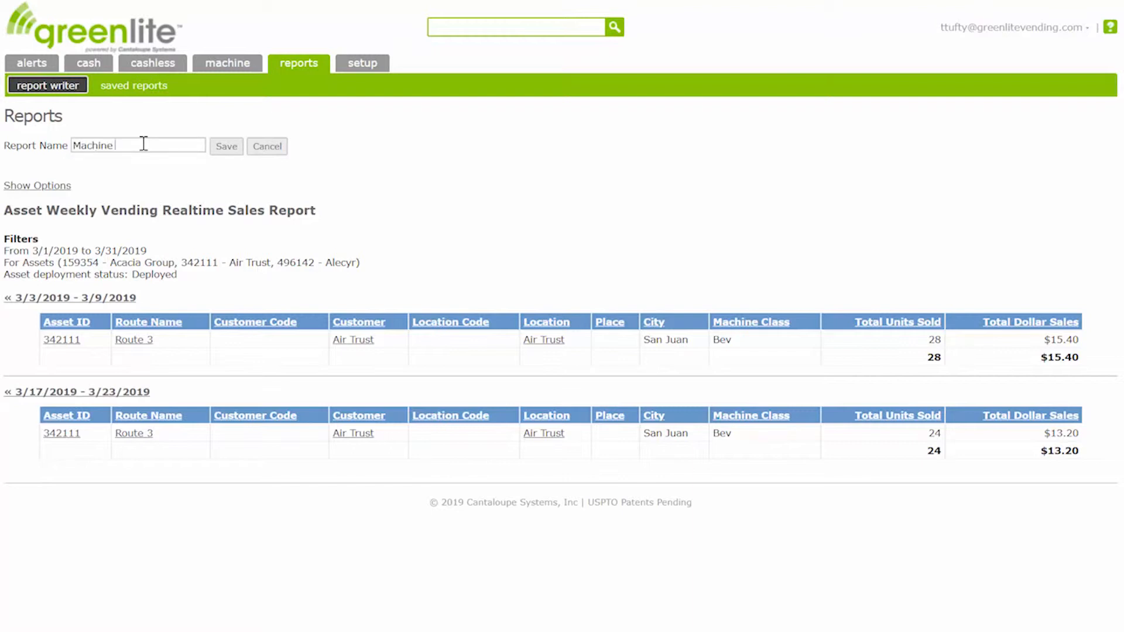
text(Report 1)
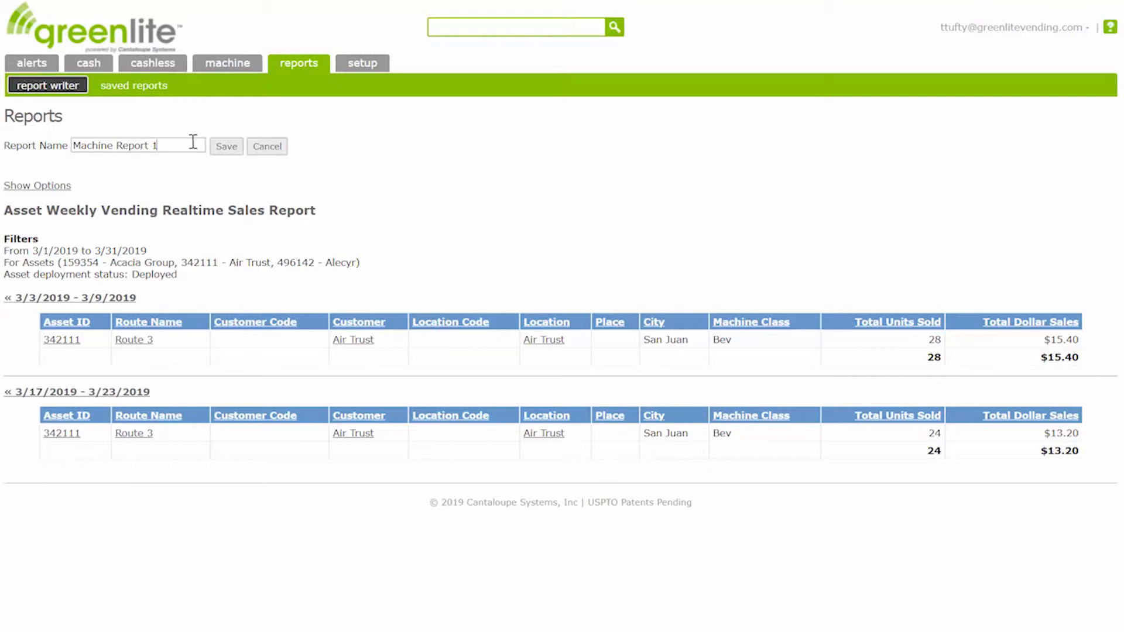
click(226, 146)
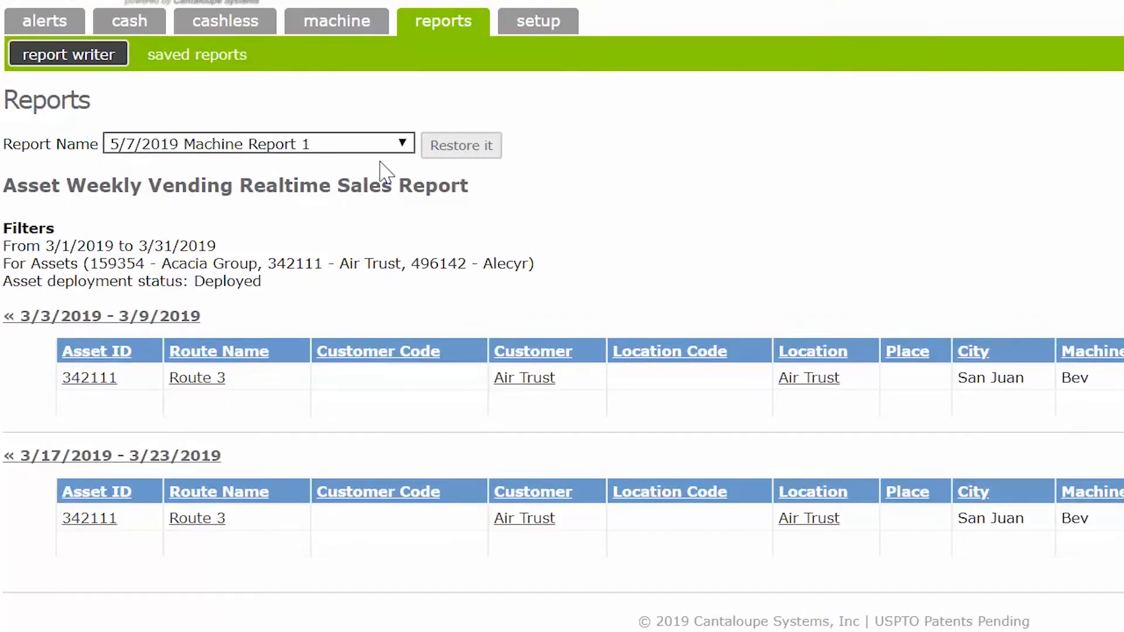
click(68, 54)
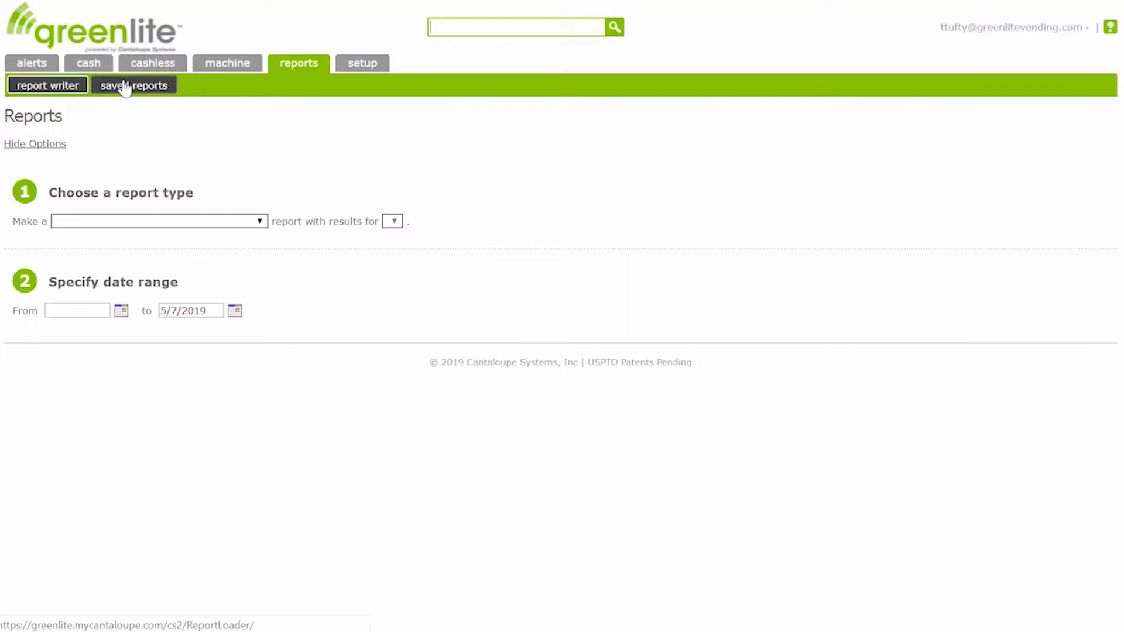
- Restore the saved 5/7/2019 Machine Report 1 and show its report options
click(134, 85)
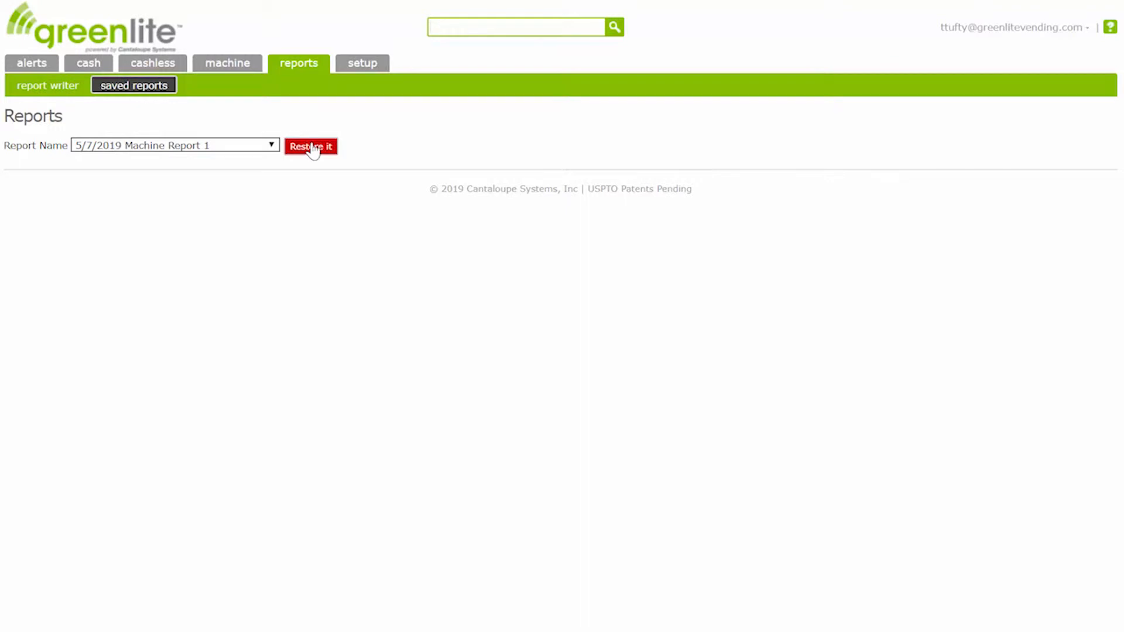
click(310, 146)
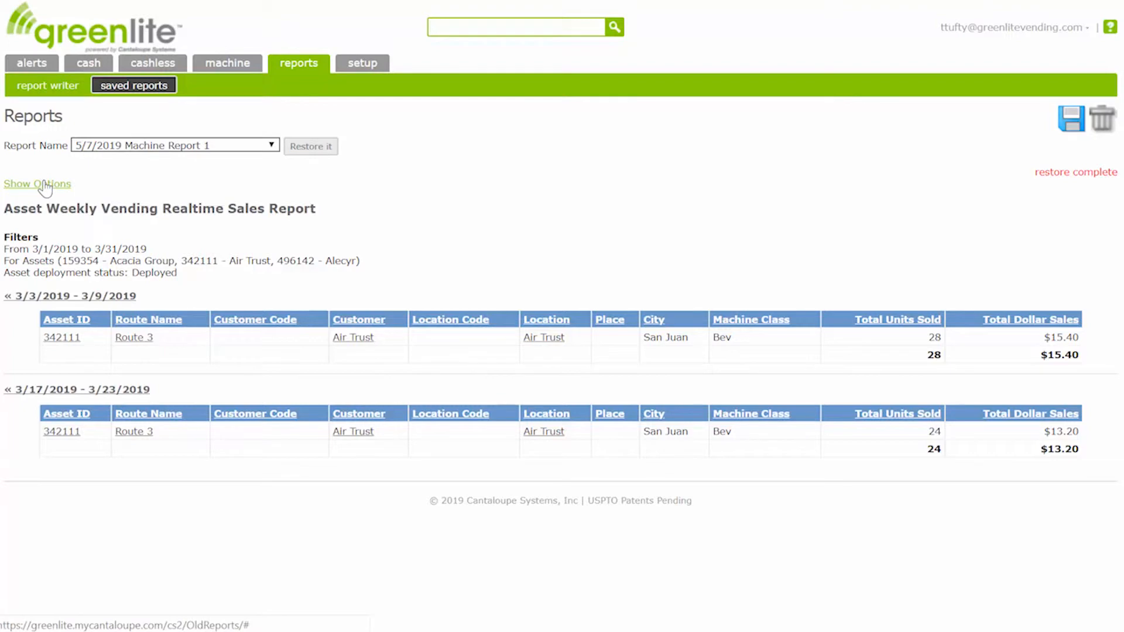
click(37, 184)
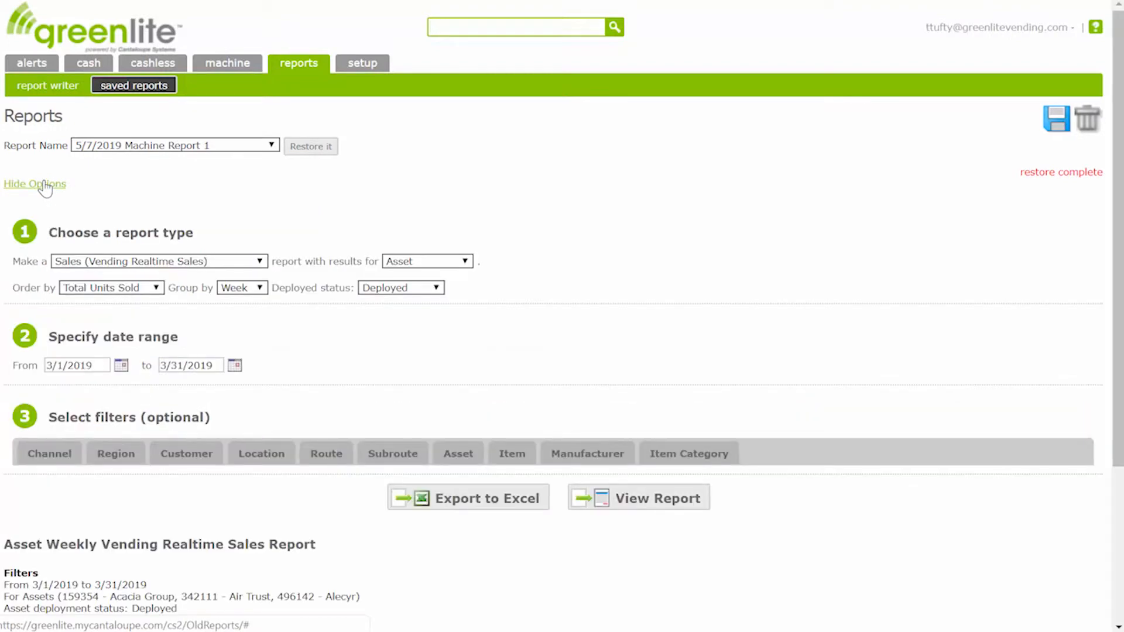
- Set a Cash Accountability (Detailed) report for deployed assets dated 4/1/2019–4/30/2019
click(47, 85)
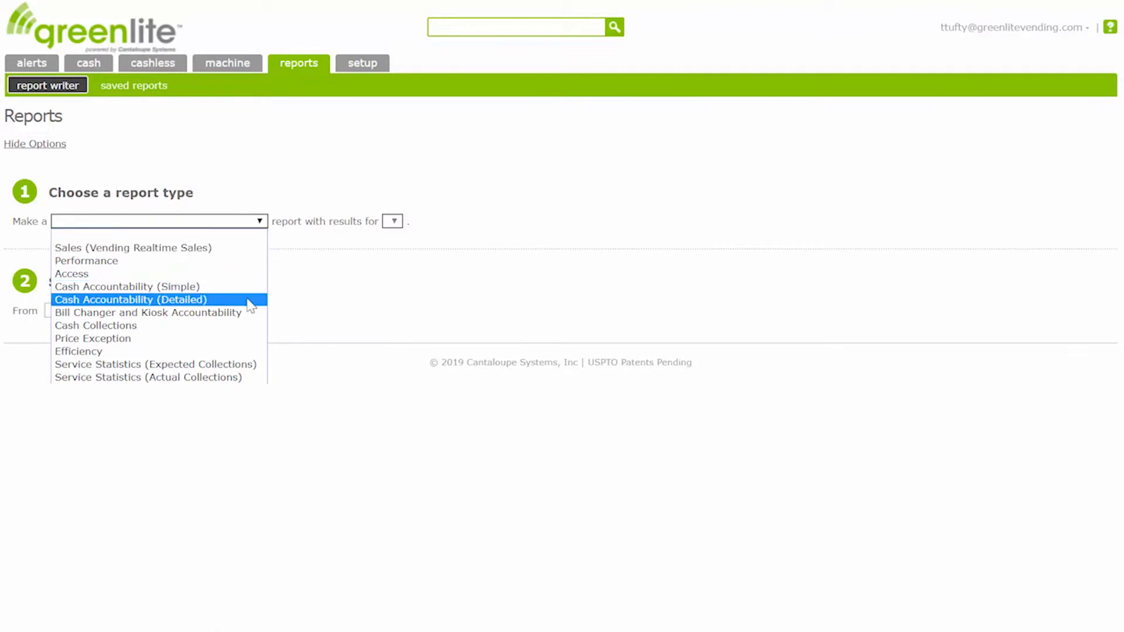
click(131, 300)
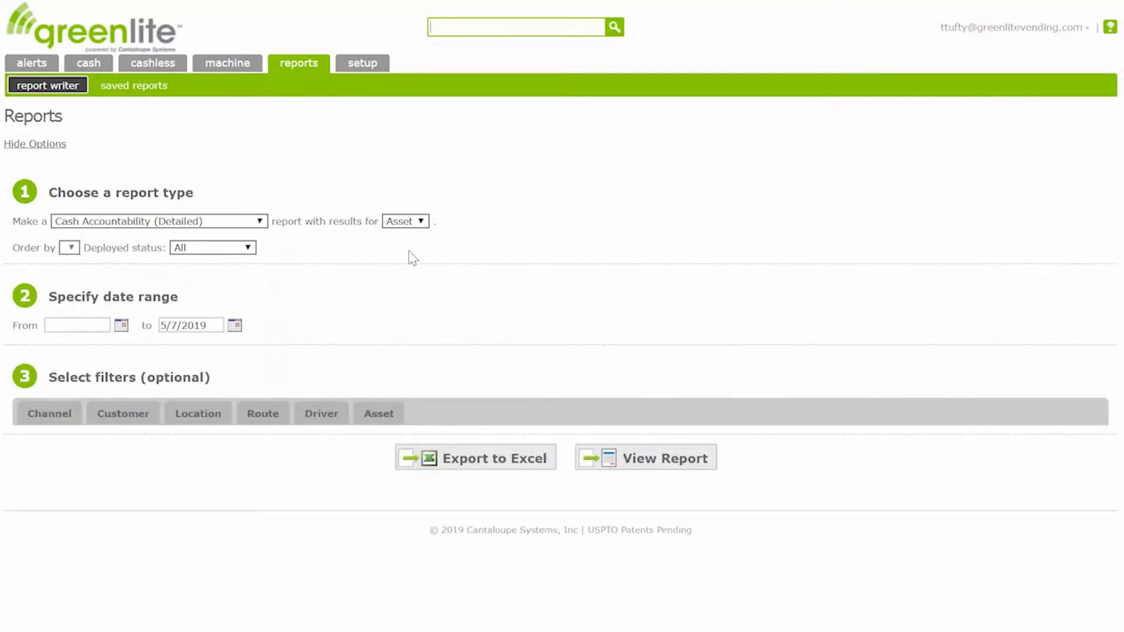
mouse_move(269, 247)
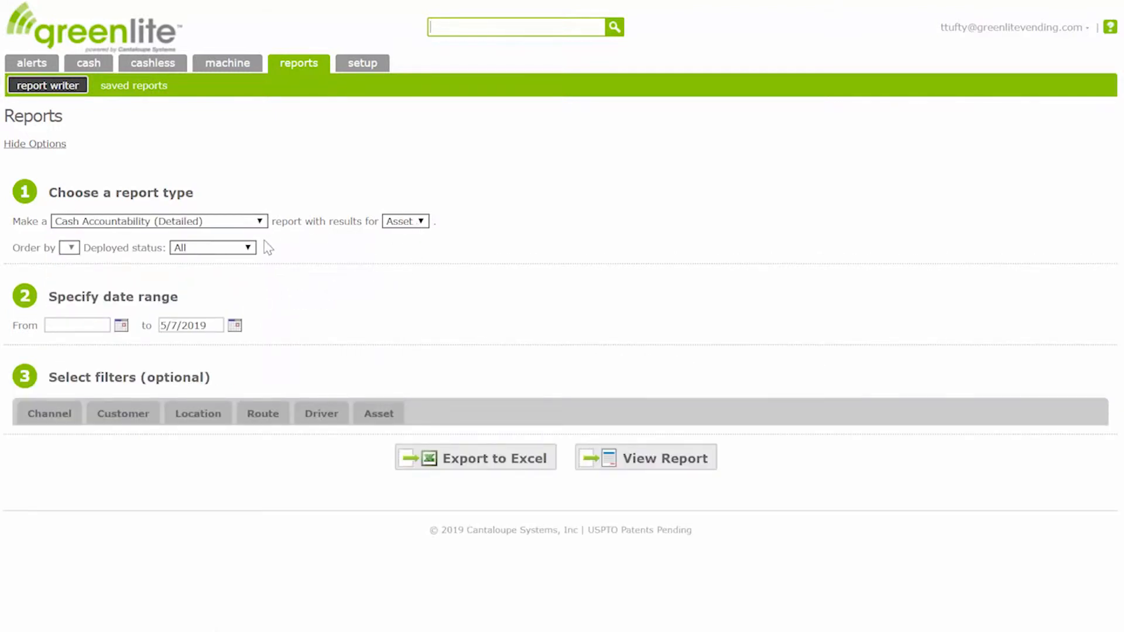
click(212, 247)
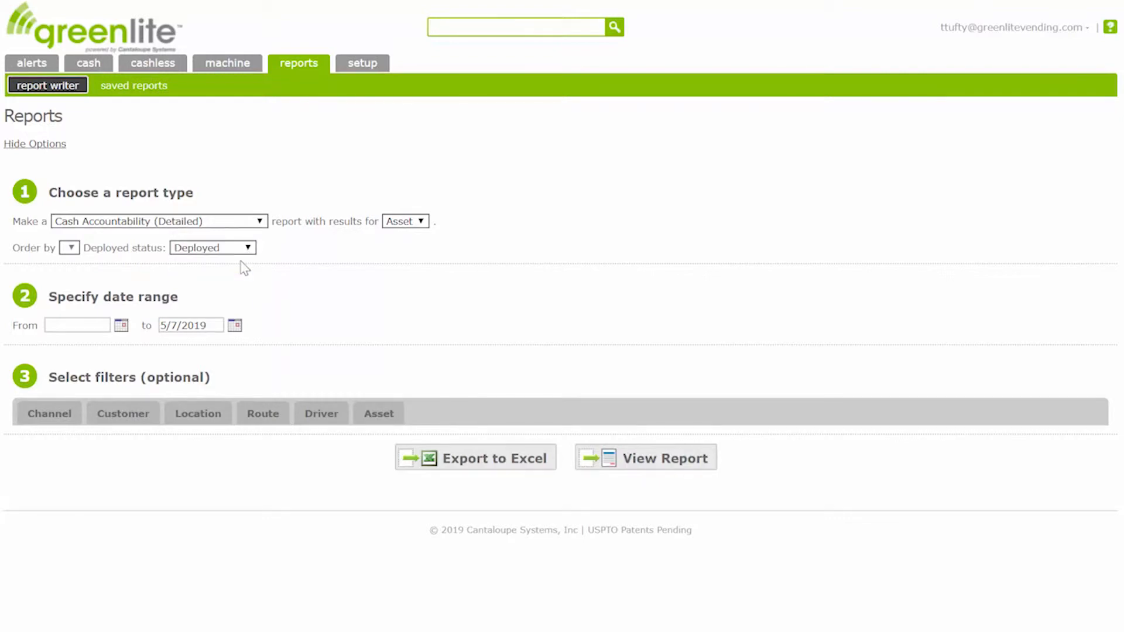
click(77, 324)
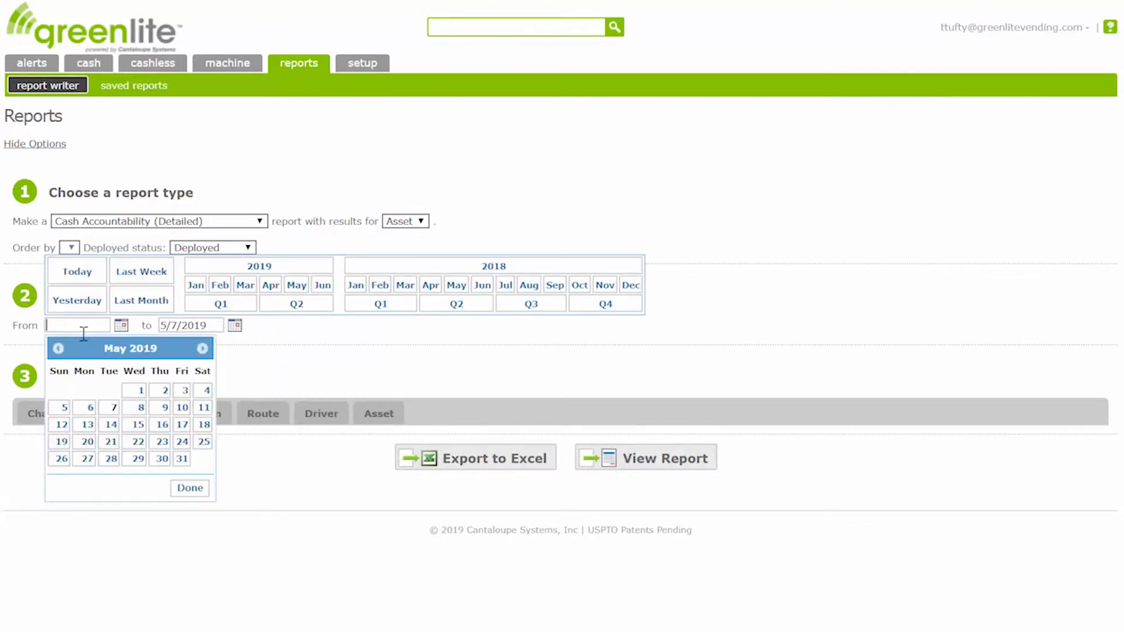
click(58, 349)
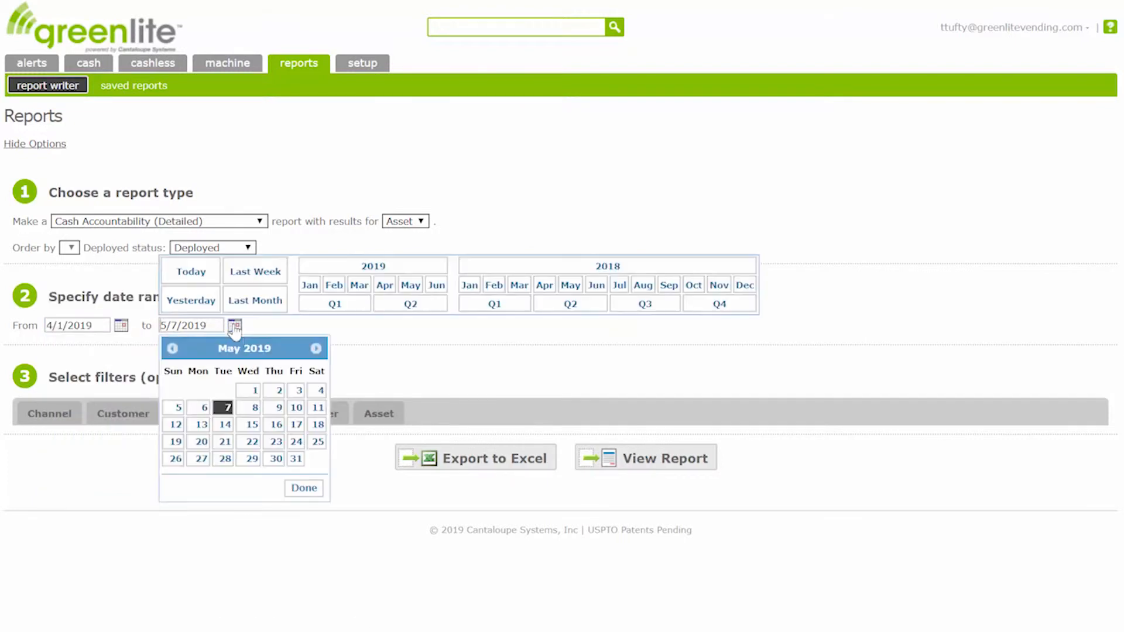
click(172, 349)
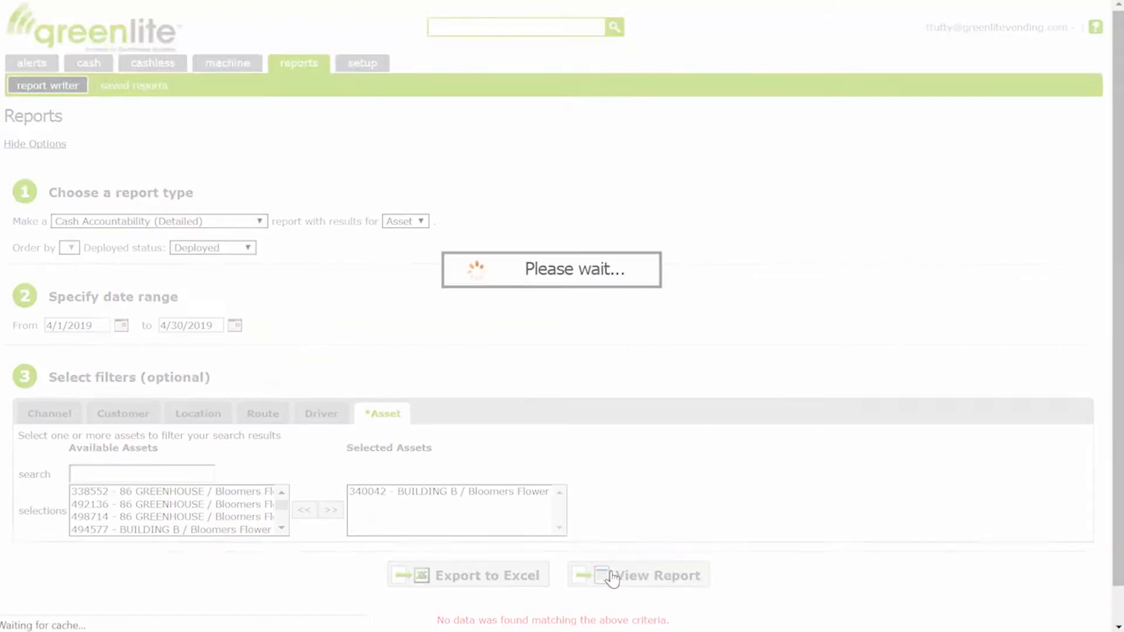
- Run the Asset Cash Accountability (Detail) report listing April collections for asset 340042
click(636, 574)
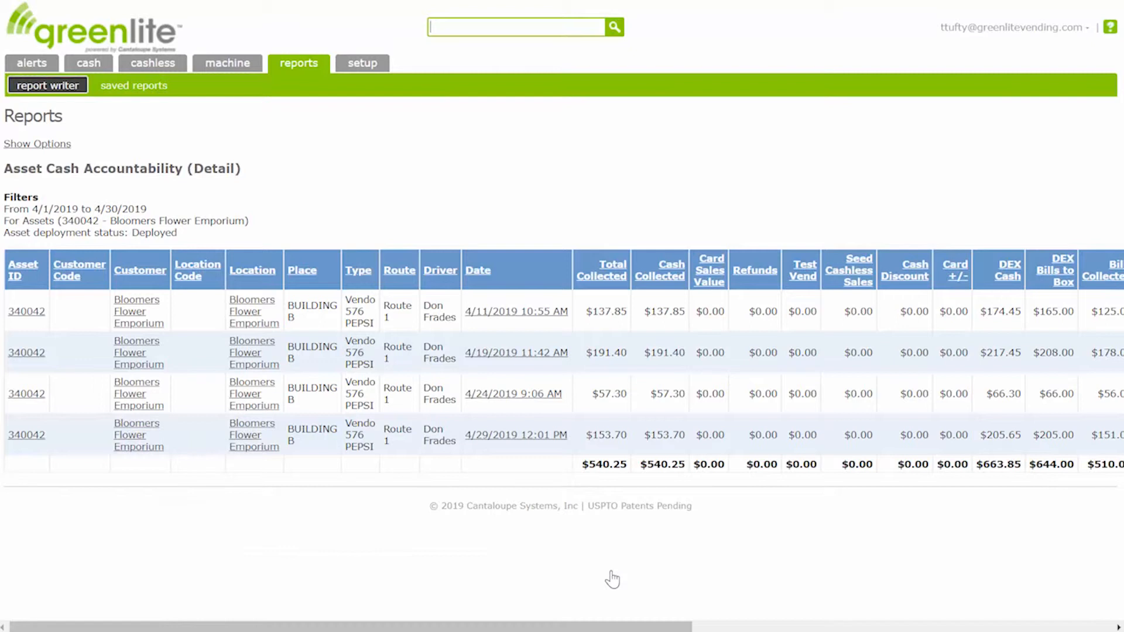
mouse_move(515, 435)
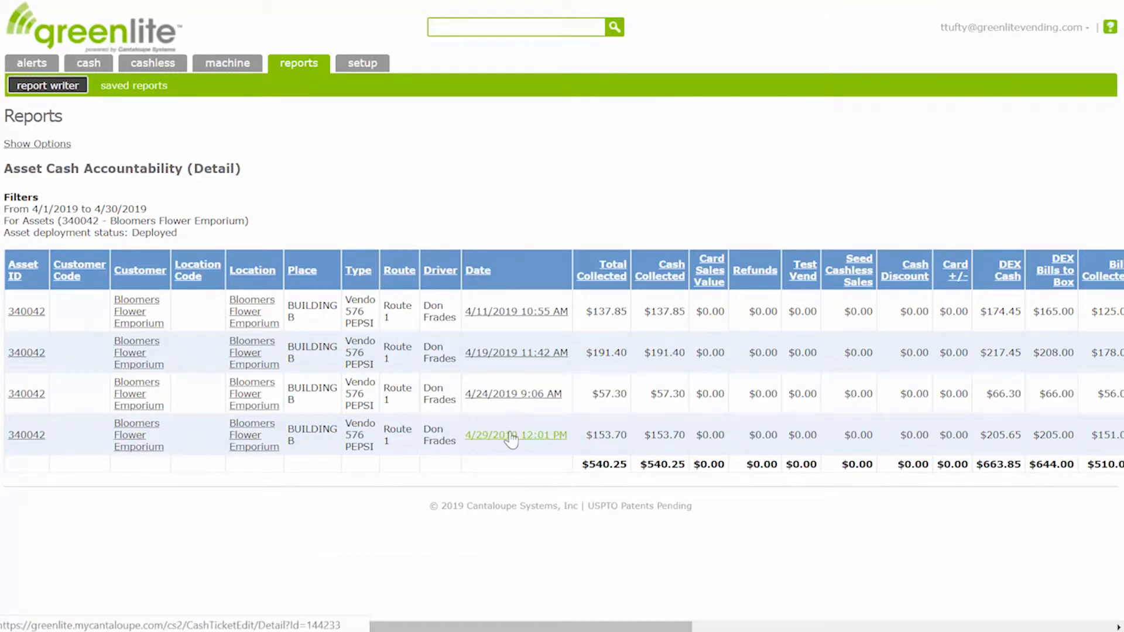
- View the cash ticket for the 4/29/2019 12:01 PM collection on asset 340042
click(515, 435)
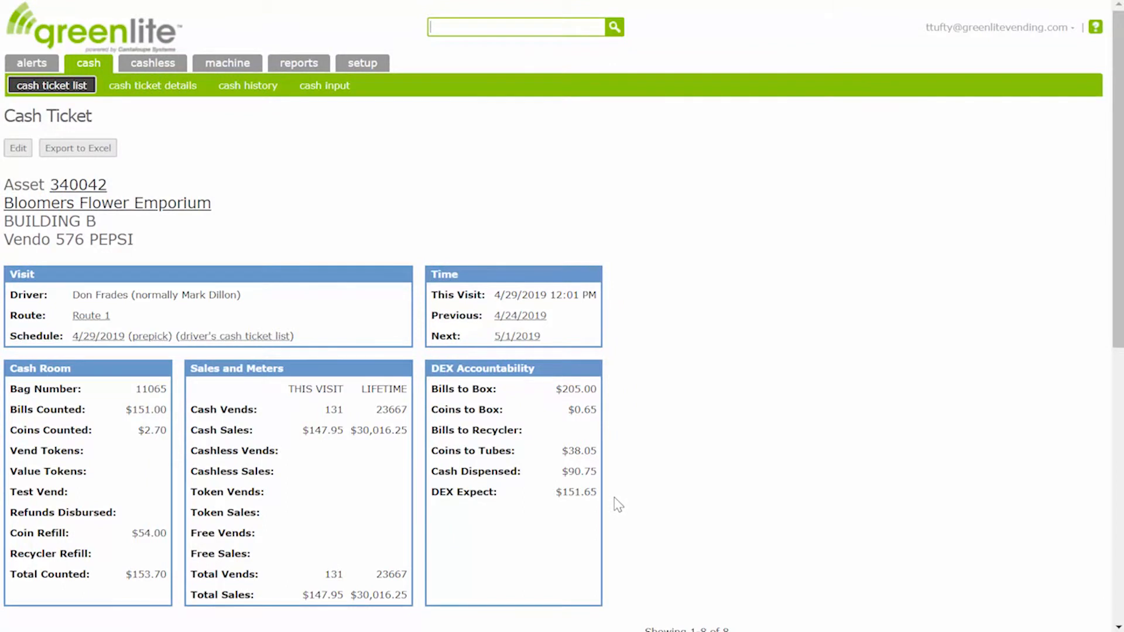
mouse_move(687, 491)
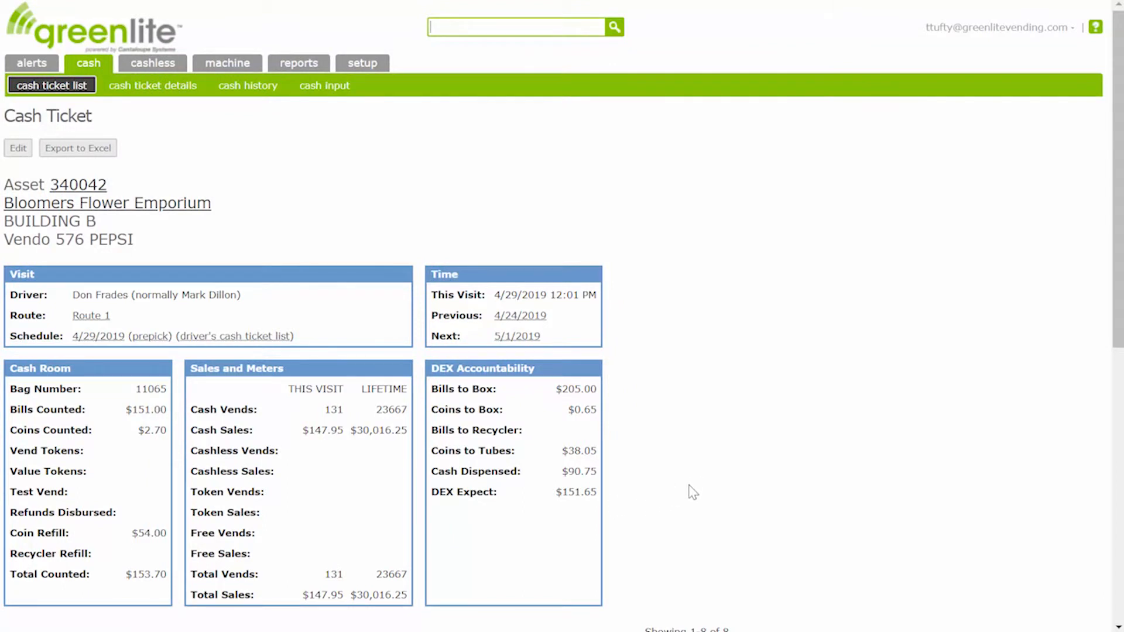
mouse_move(687, 483)
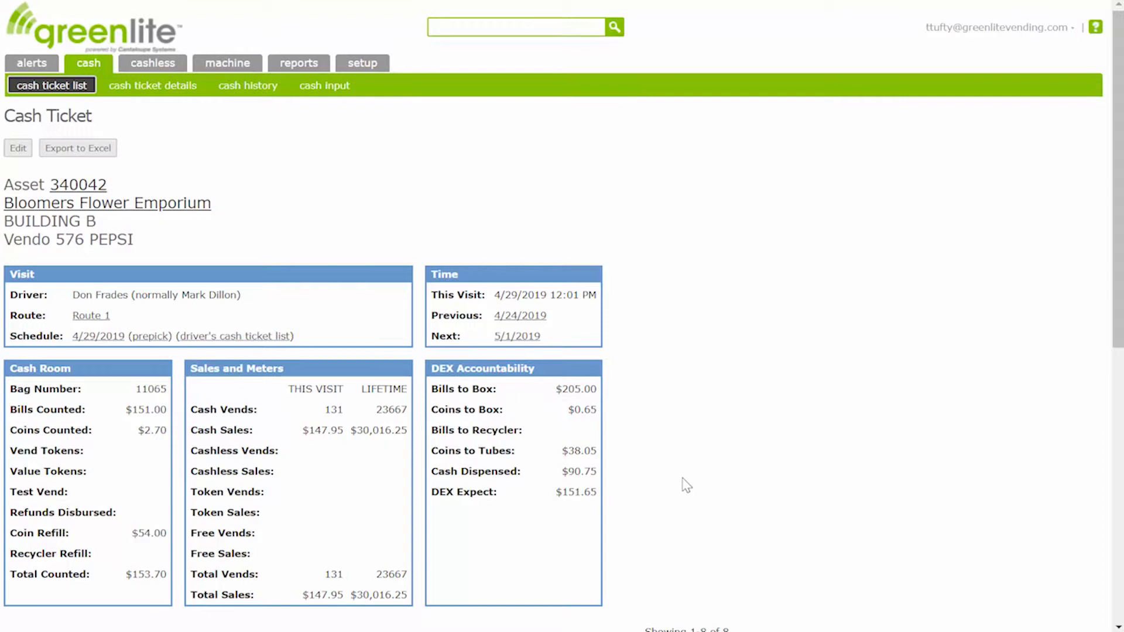
- Set up an Access report for deployed assets with the Last Month range 4/1/2019–4/30/2019
click(298, 63)
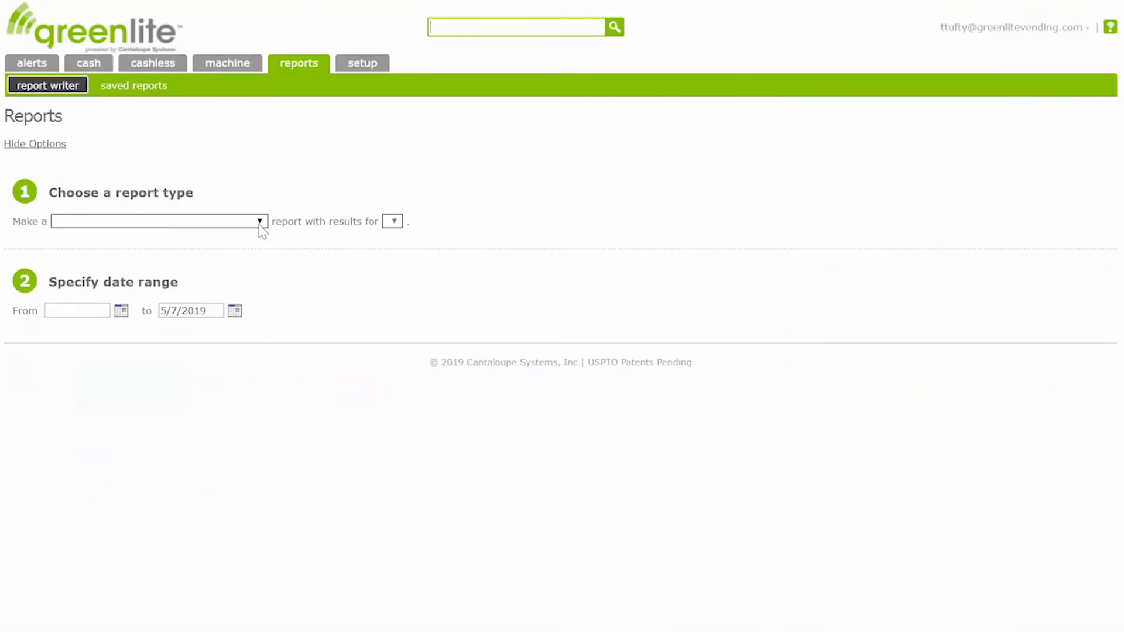
click(156, 221)
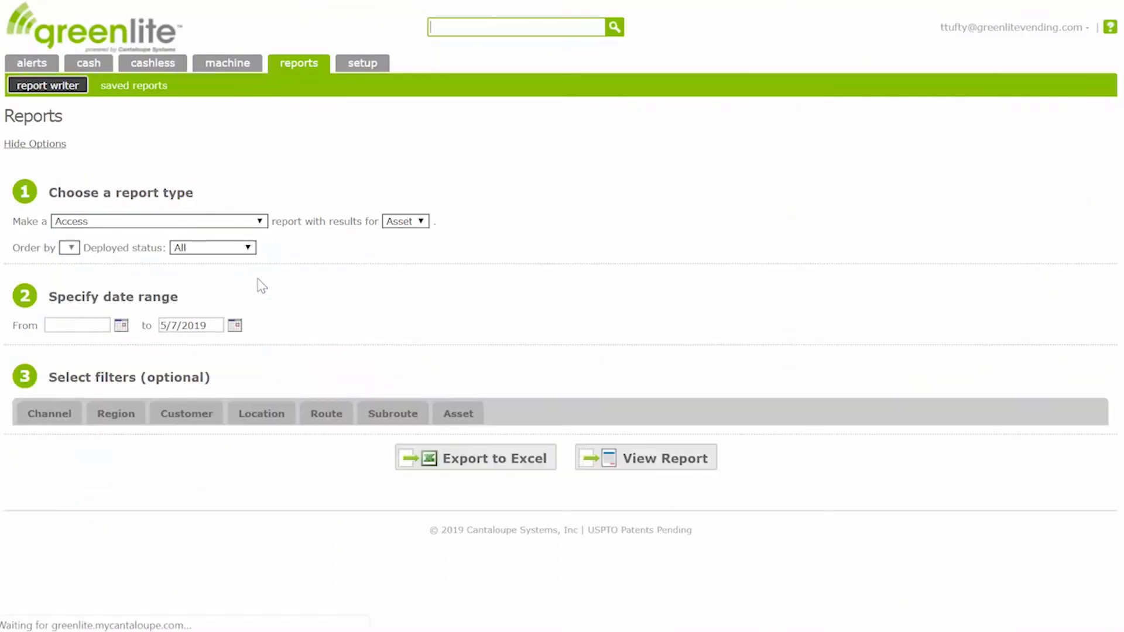
mouse_move(255, 257)
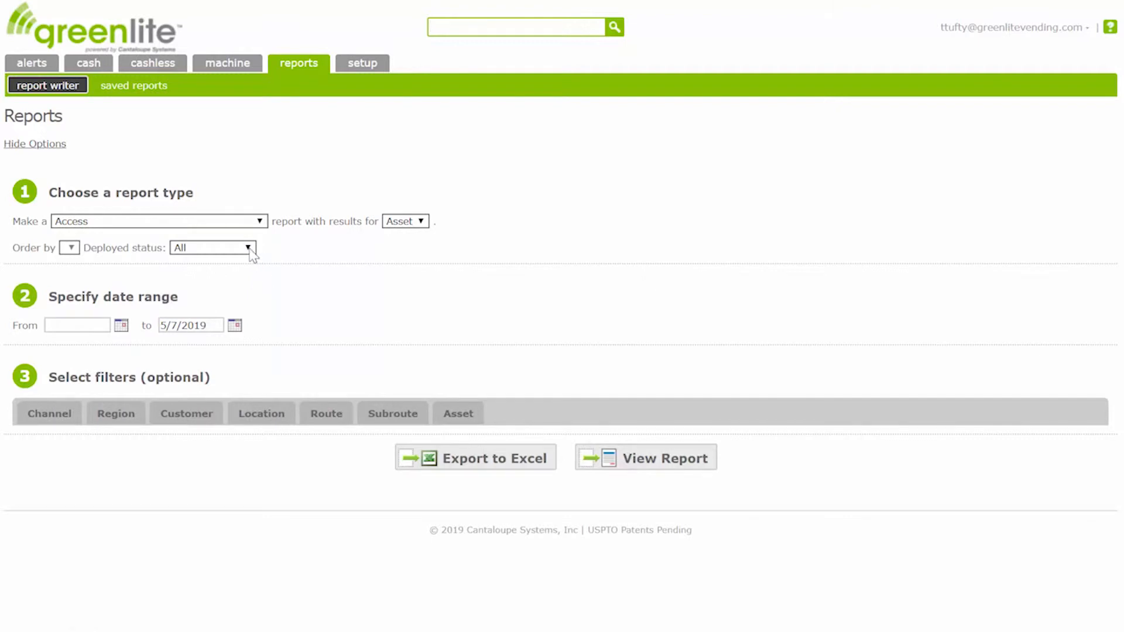
click(212, 246)
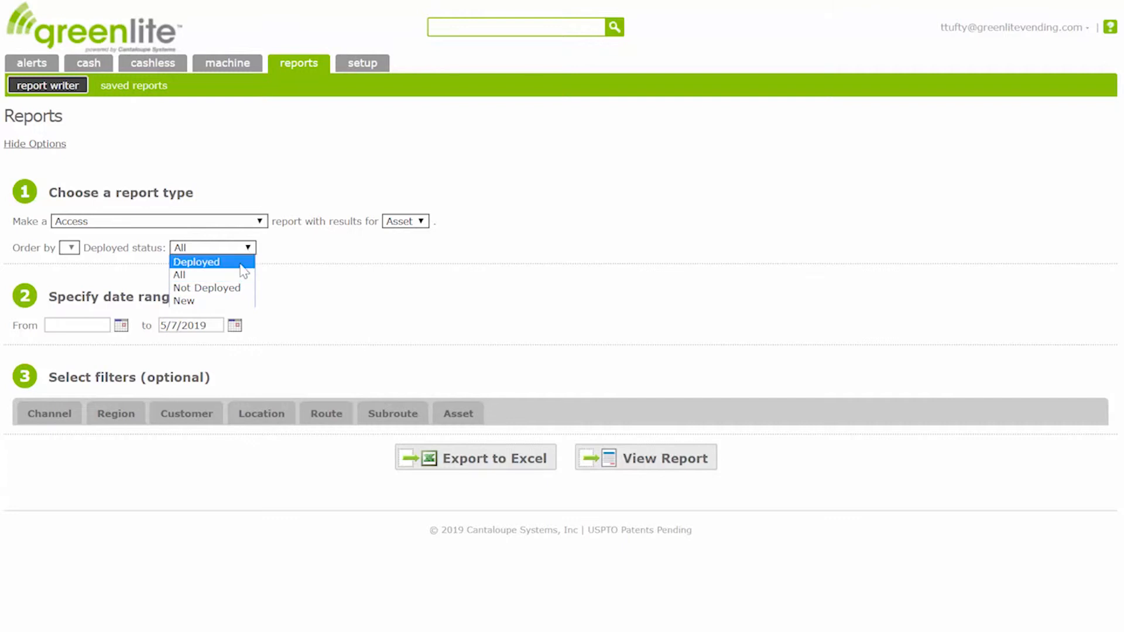
click(195, 261)
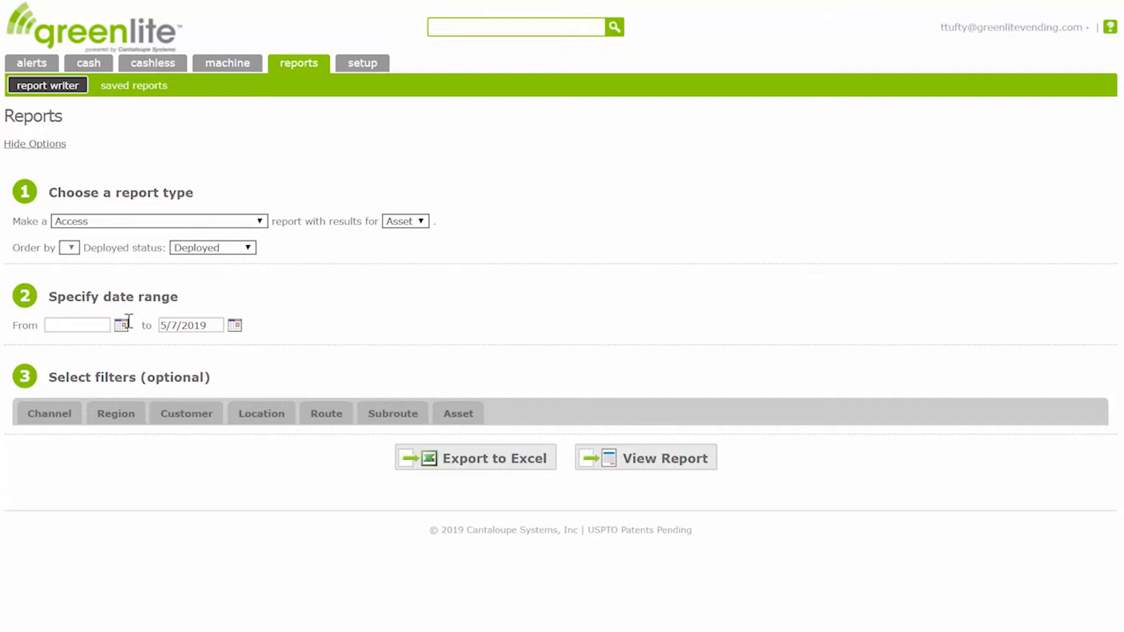
click(122, 324)
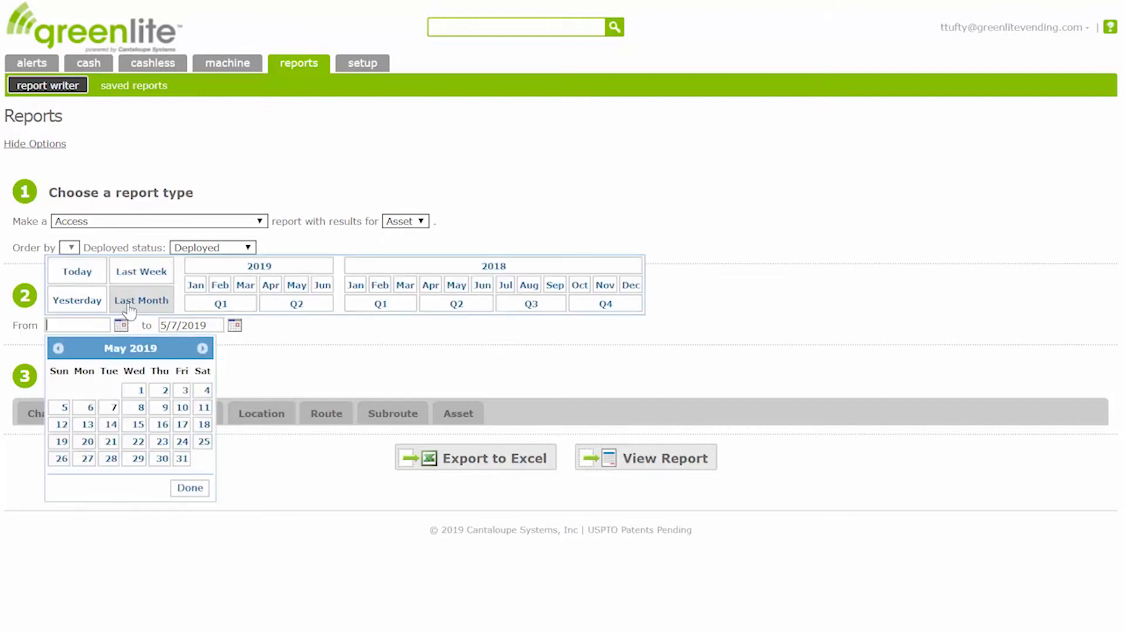
click(140, 300)
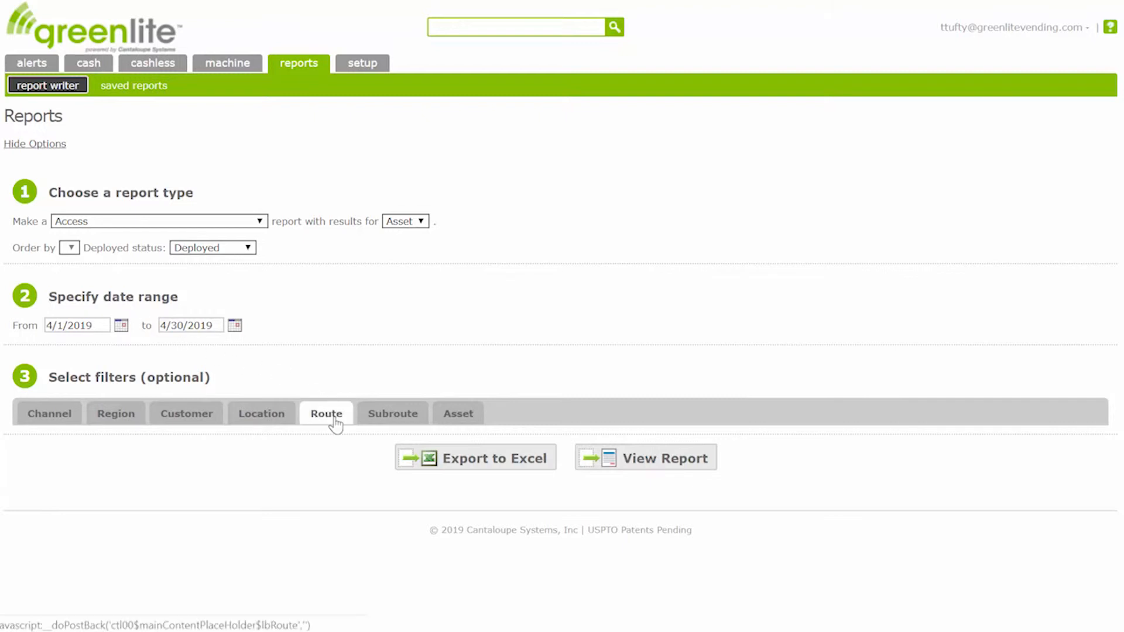
click(326, 413)
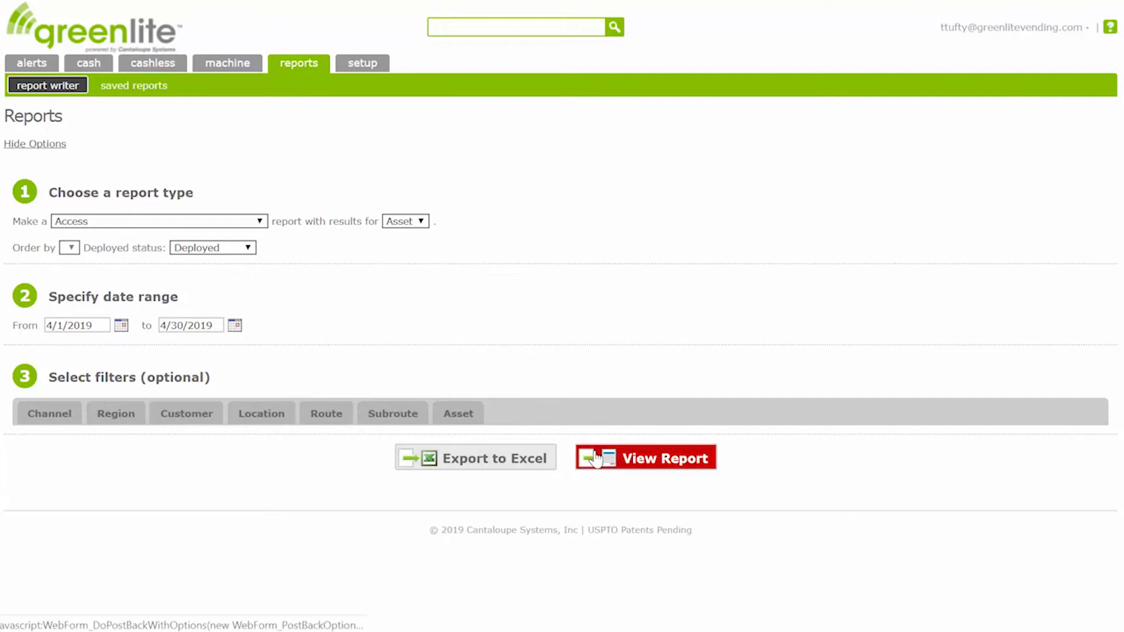
- Run the April 2019 Access report and sort the door-opened visits by location
click(644, 458)
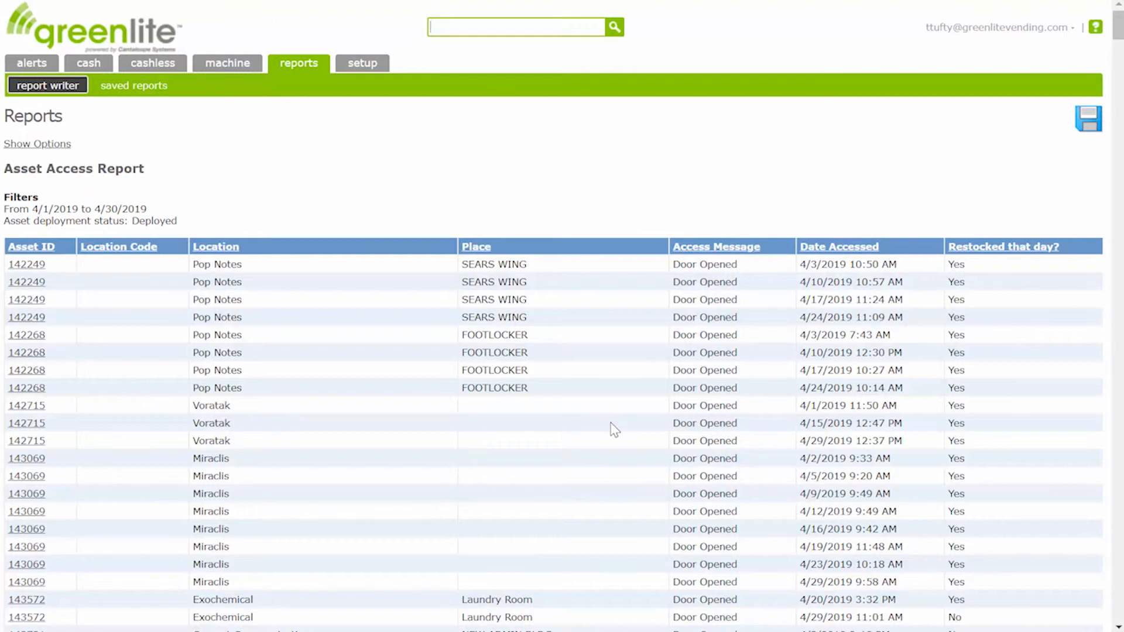
scroll(down, 3)
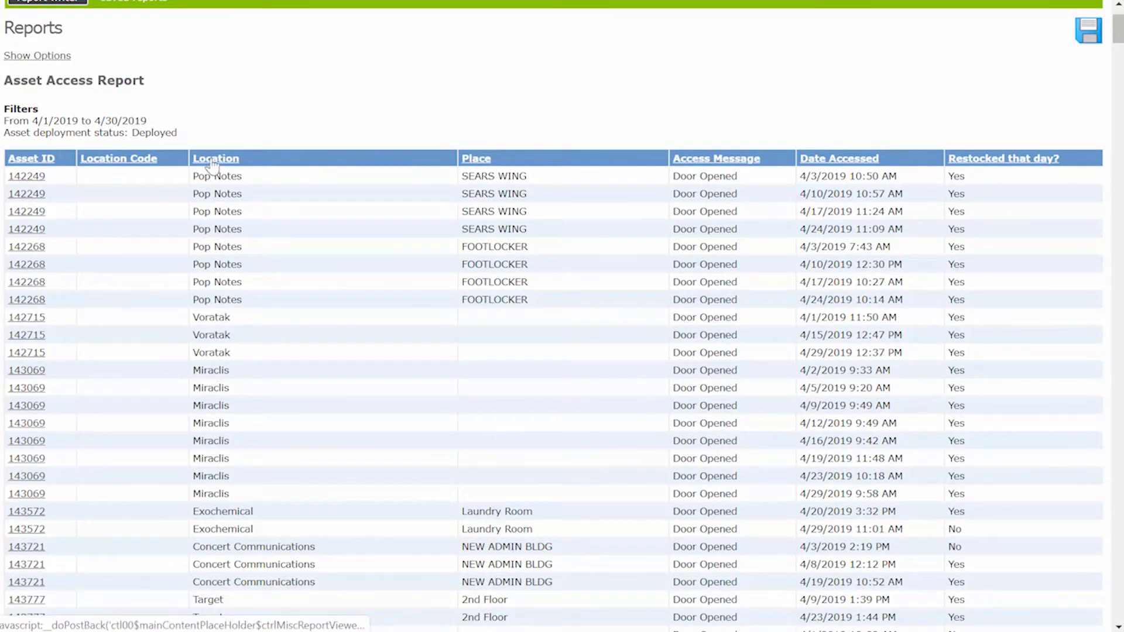
click(215, 158)
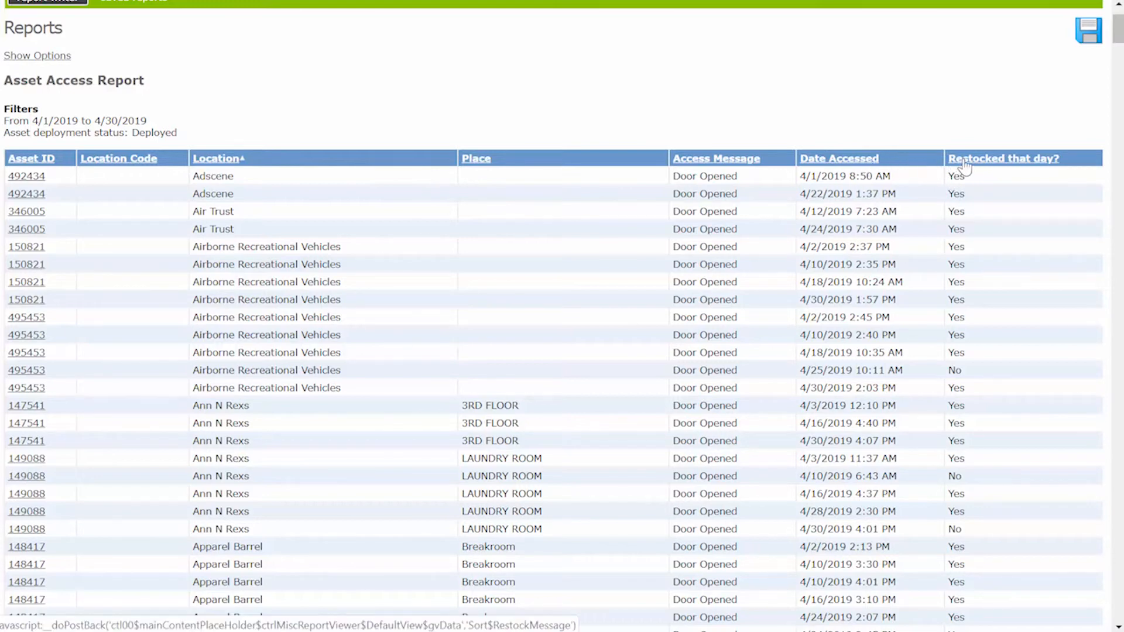
mouse_move(939, 193)
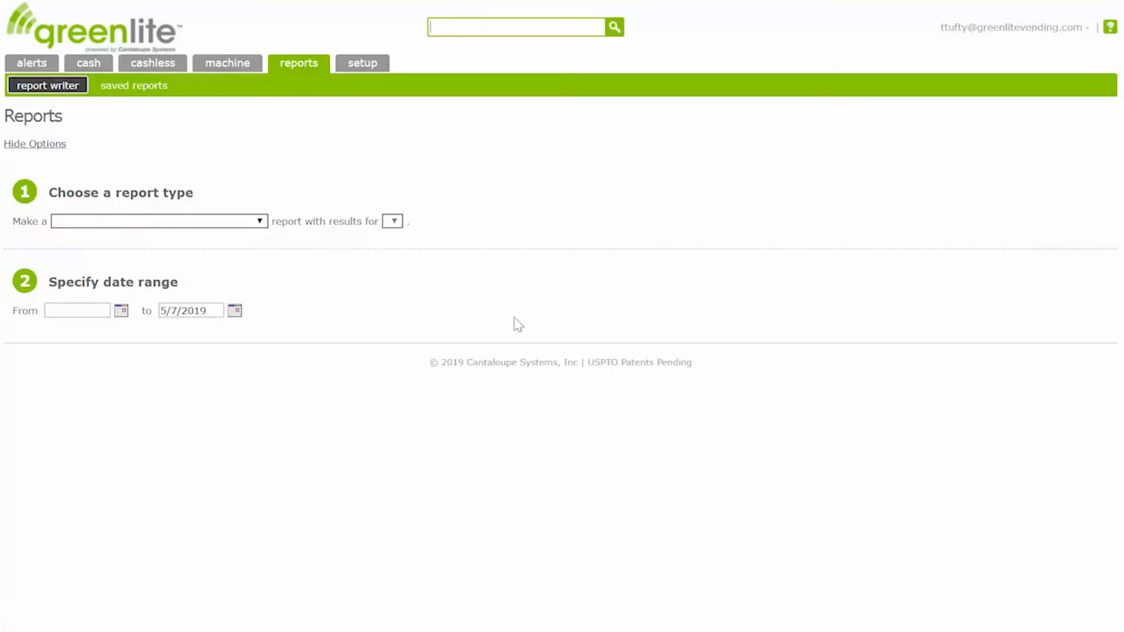
- Choose the Price Exception report type with price differences greater than 0.01 for all assets
click(158, 221)
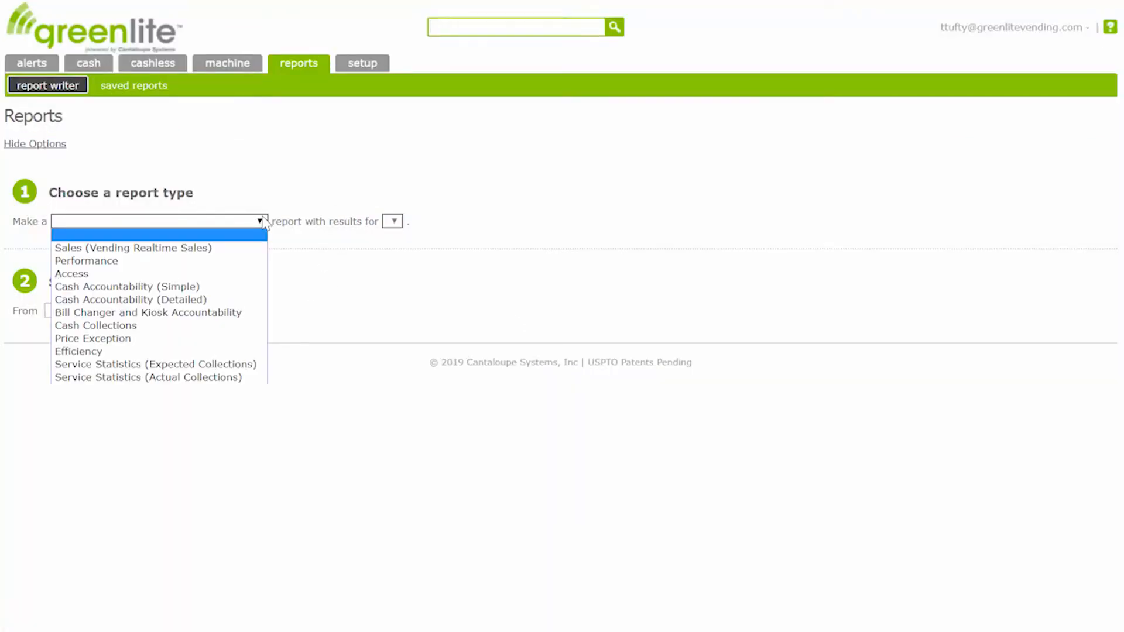
mouse_move(237, 338)
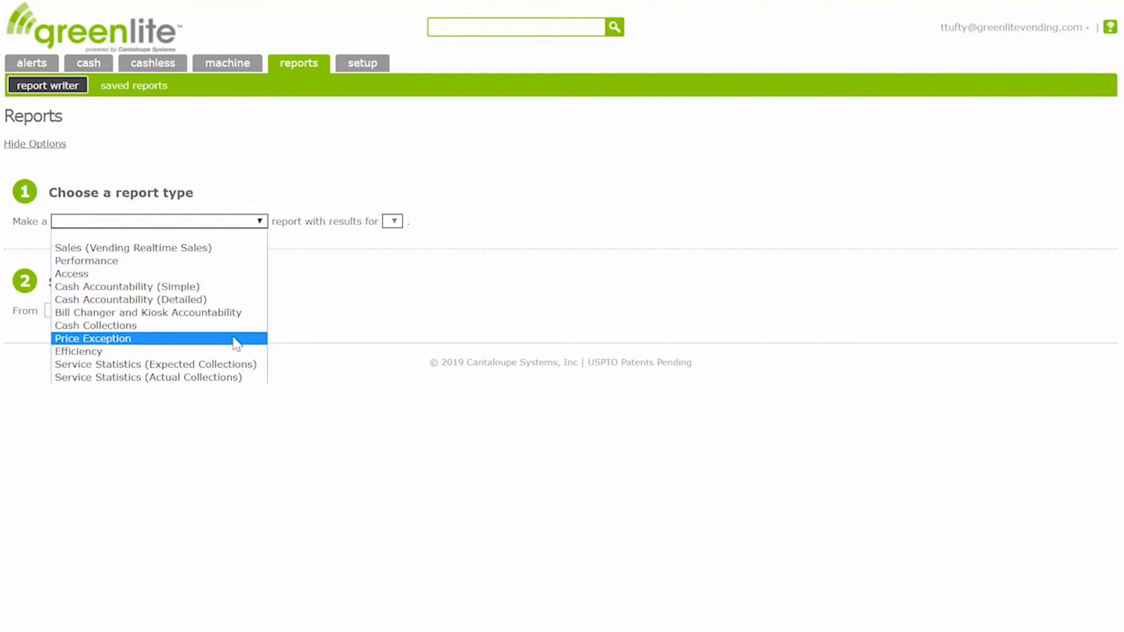
click(91, 338)
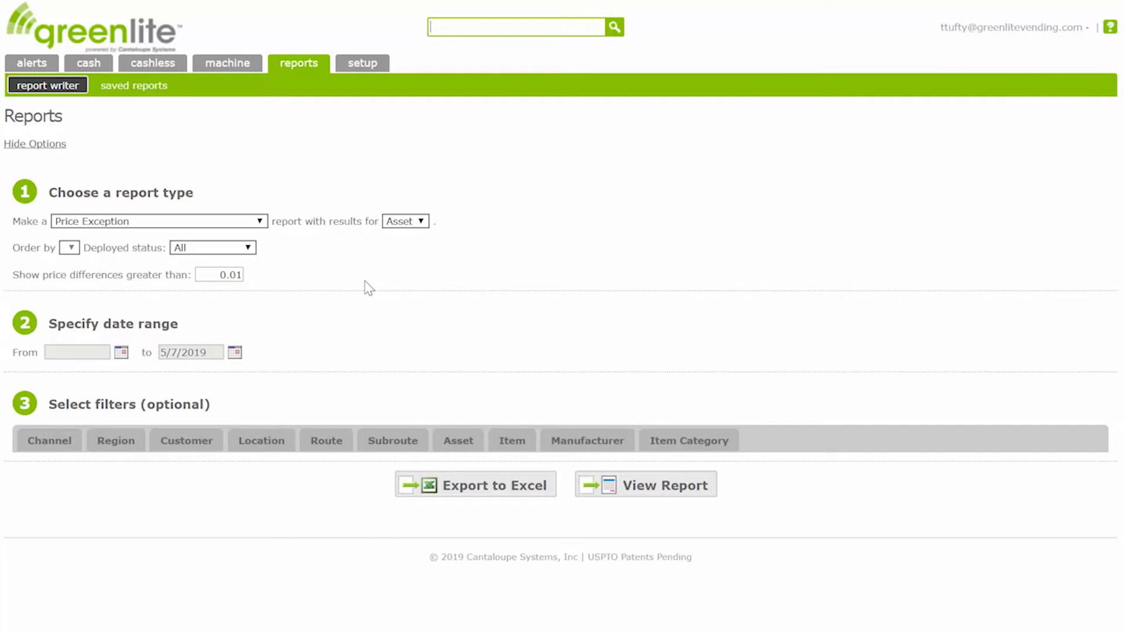
click(219, 274)
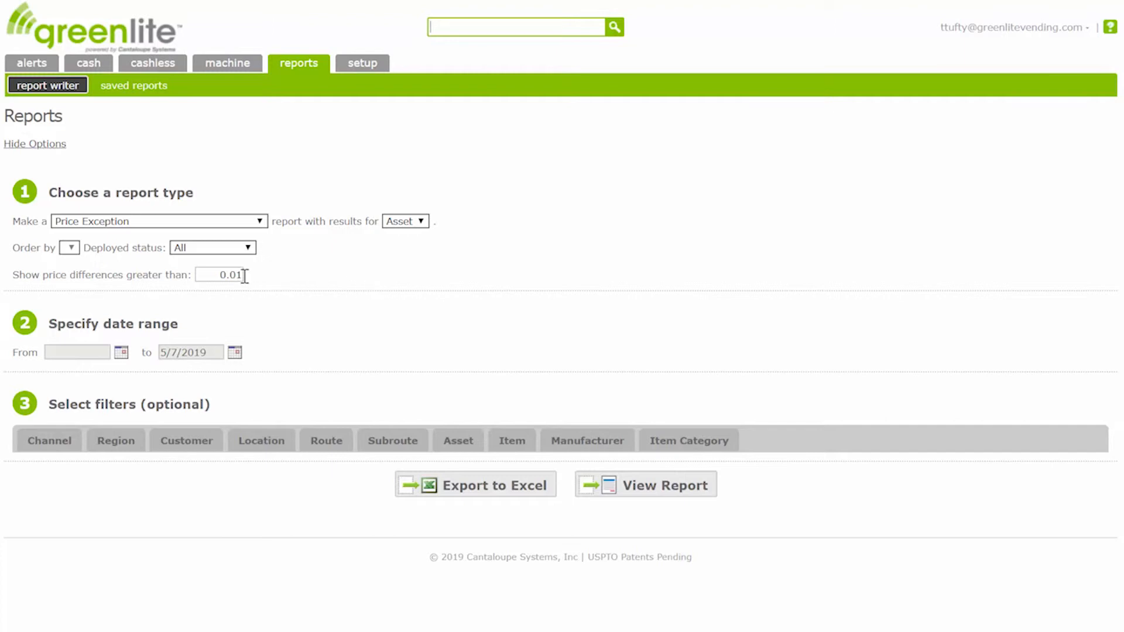
mouse_move(387, 321)
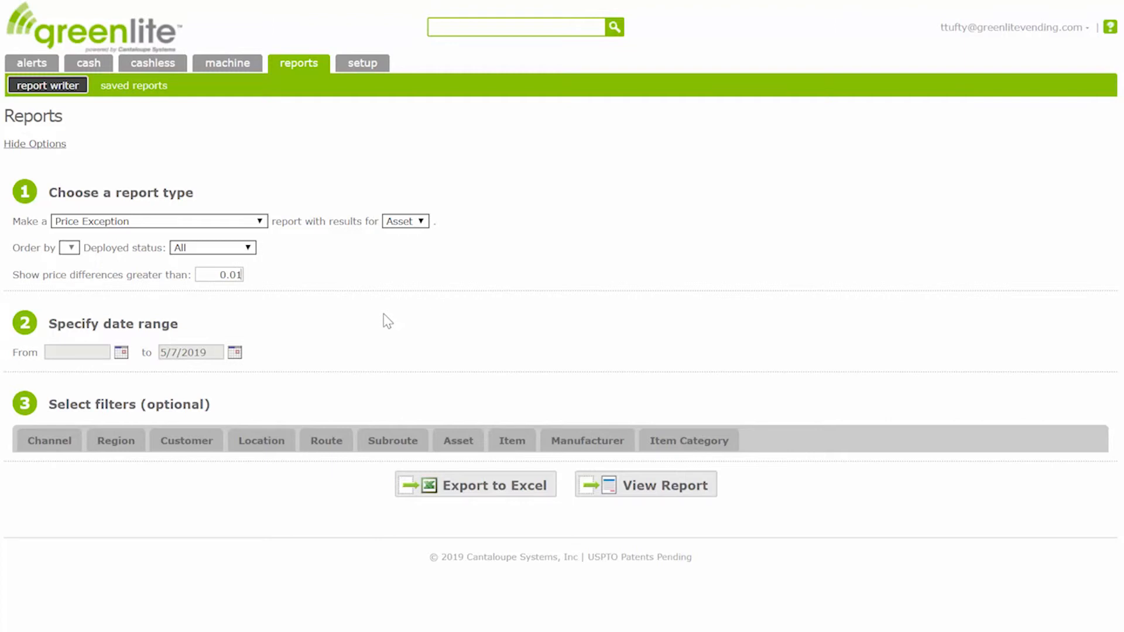
mouse_move(298, 350)
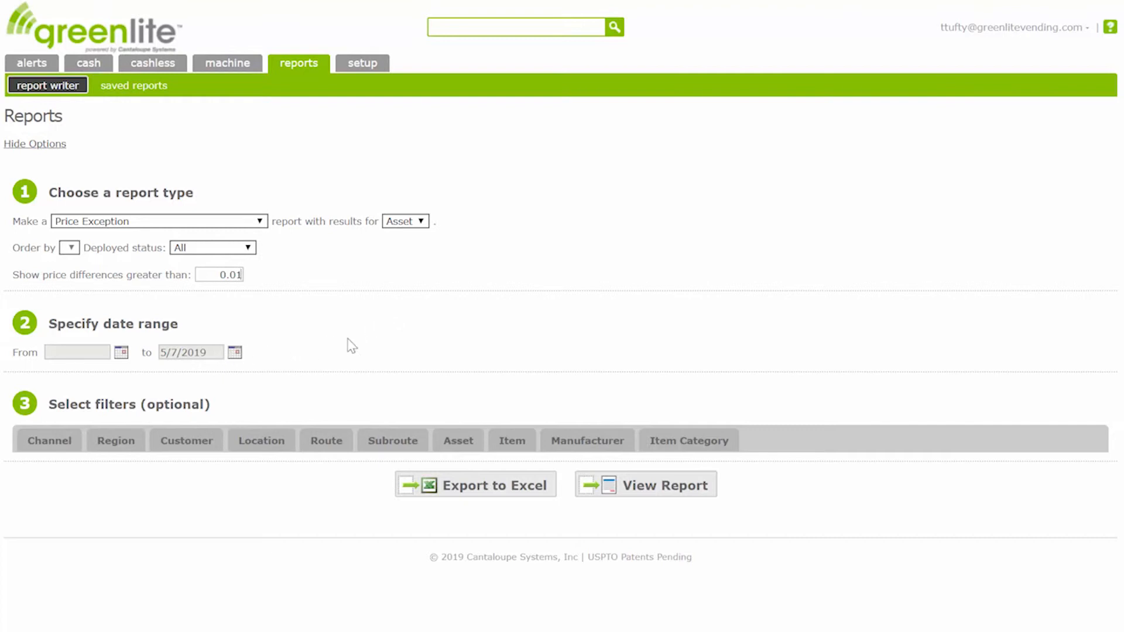
mouse_move(462, 398)
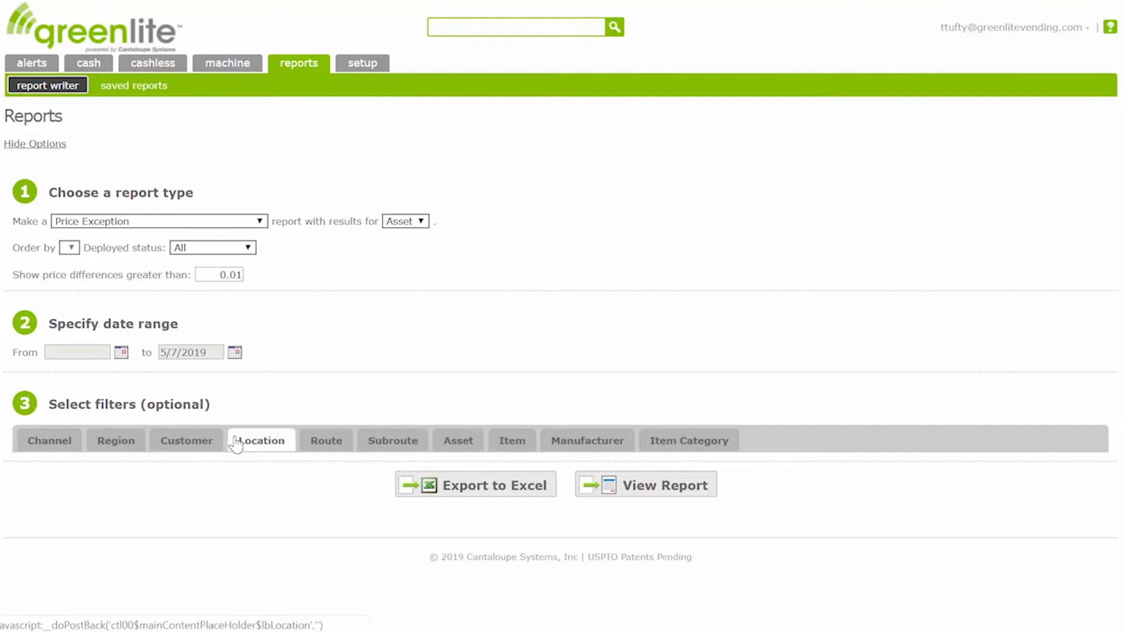
- Filter by customer, searching 'ice' and adding Checks In The Mail Accounting Services
click(186, 440)
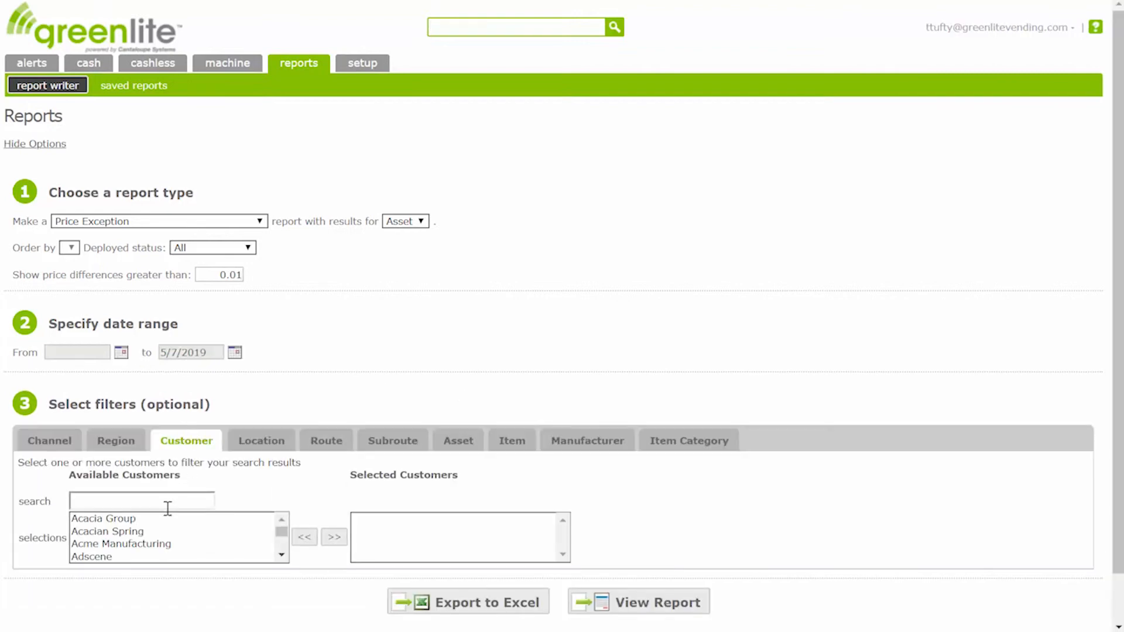
click(650, 600)
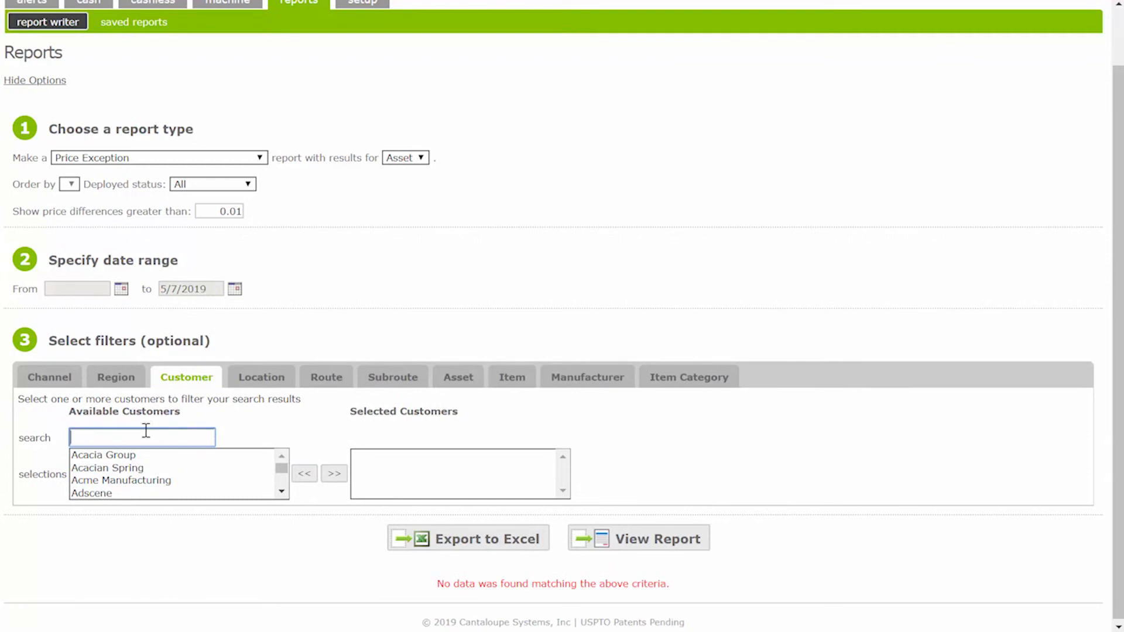
text(ice)
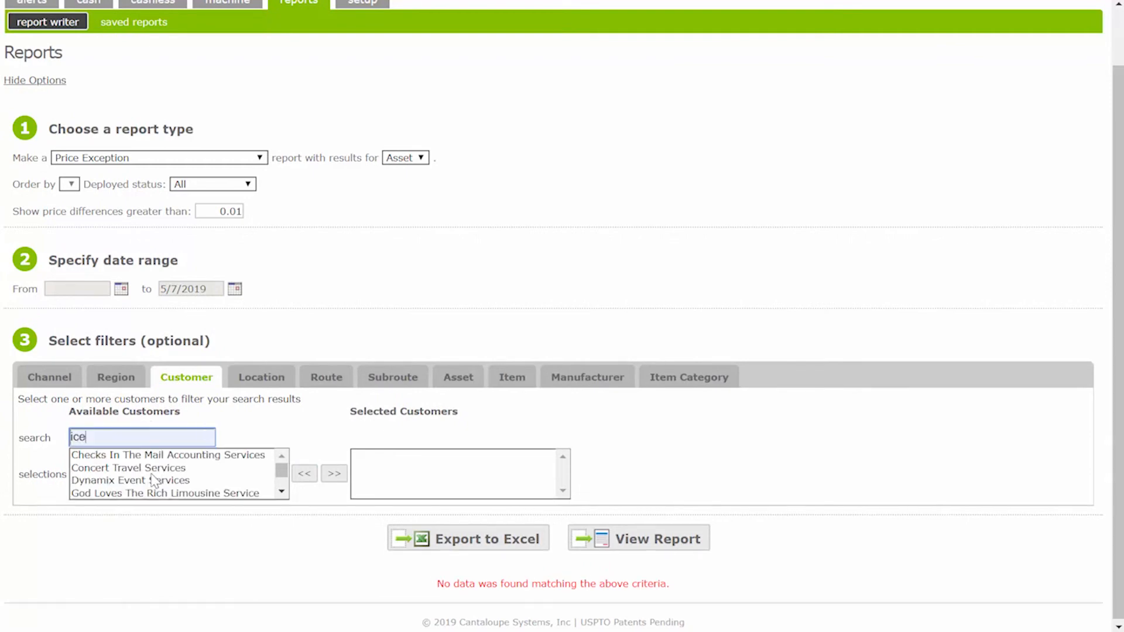
click(333, 474)
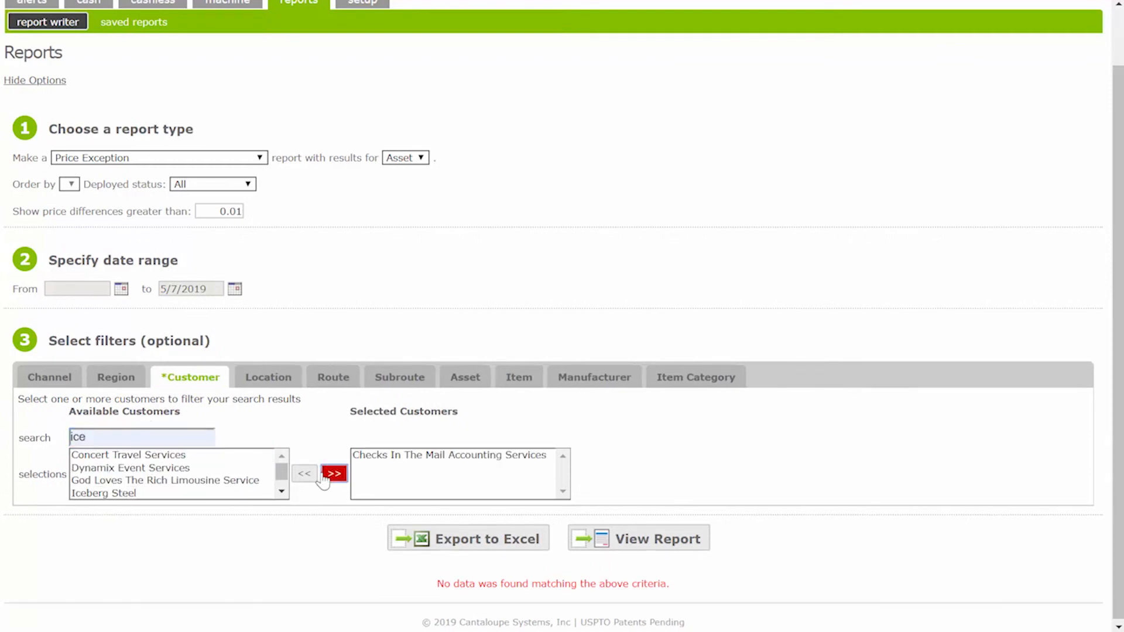
click(638, 539)
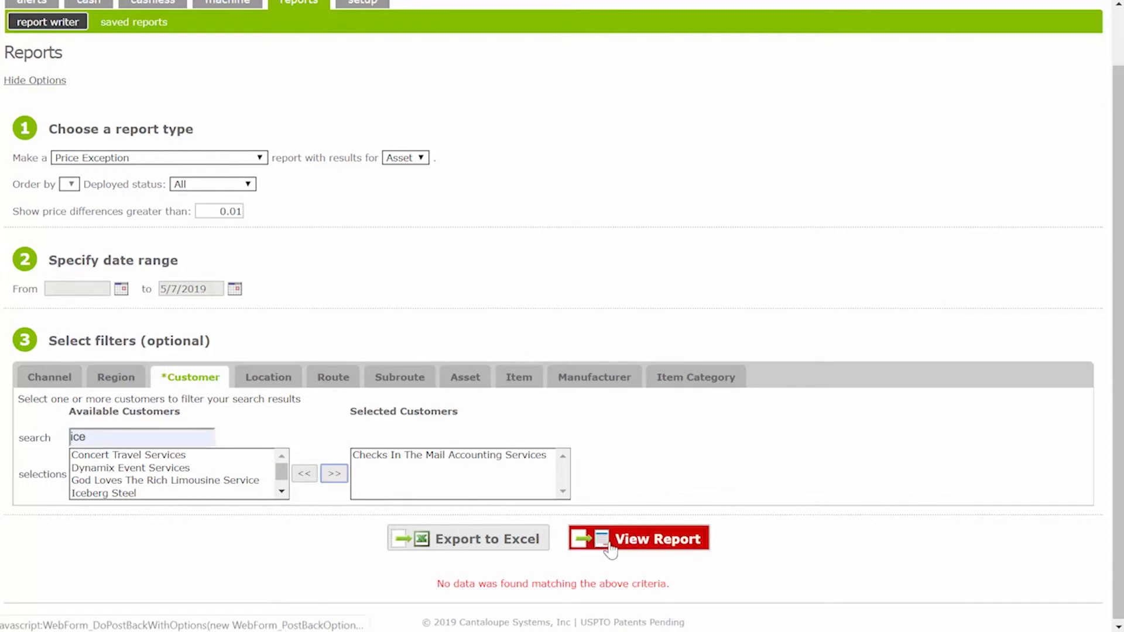
- Run the filtered report, listing Route 2 coils E5 to G4 as Non-Existent Coil at 0.00
click(638, 538)
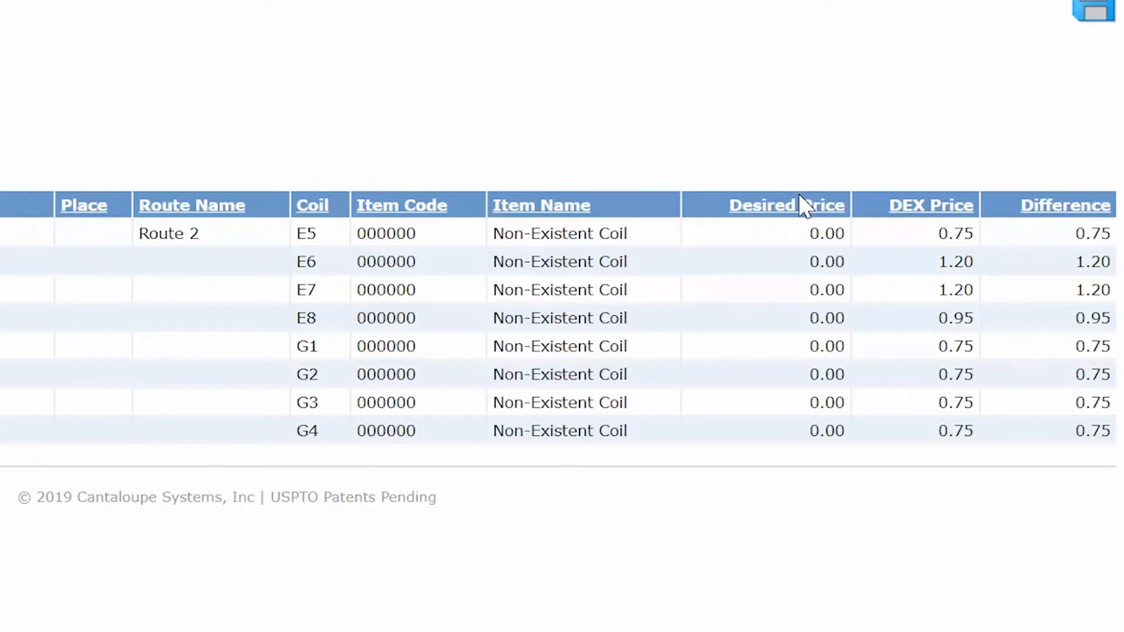
mouse_move(931, 222)
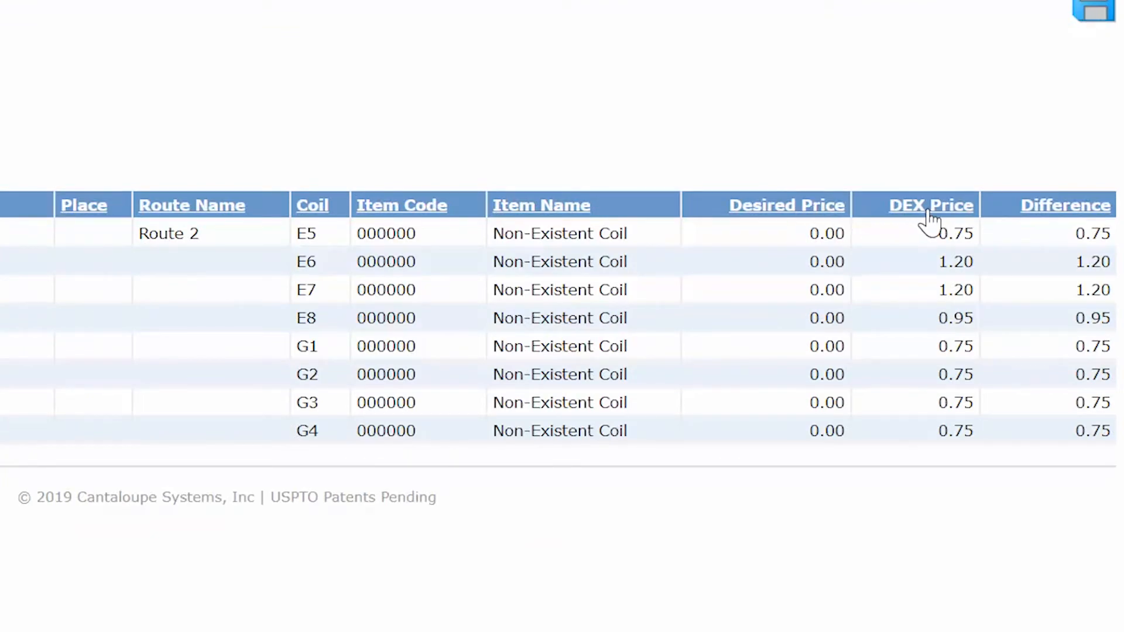
mouse_move(1026, 625)
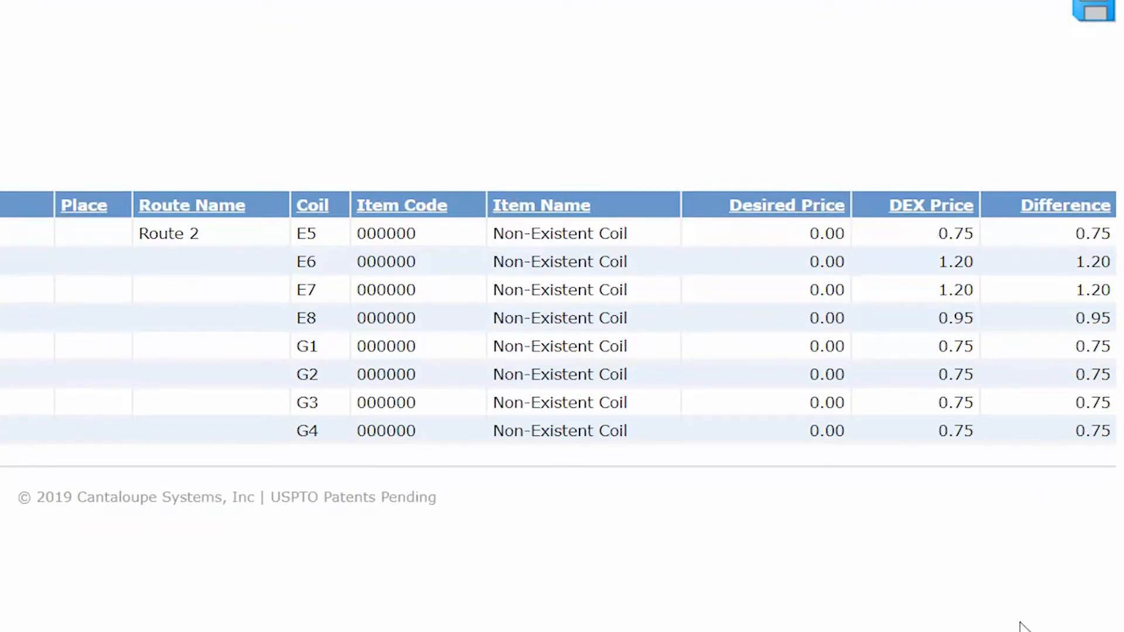